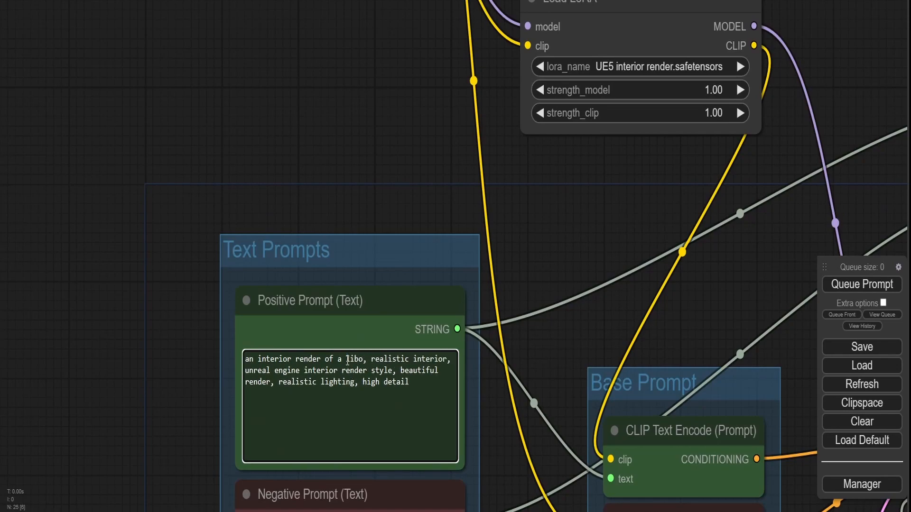
Step through the filmstrip to view the dining, kitchen and living room renders
left_click(861, 284)
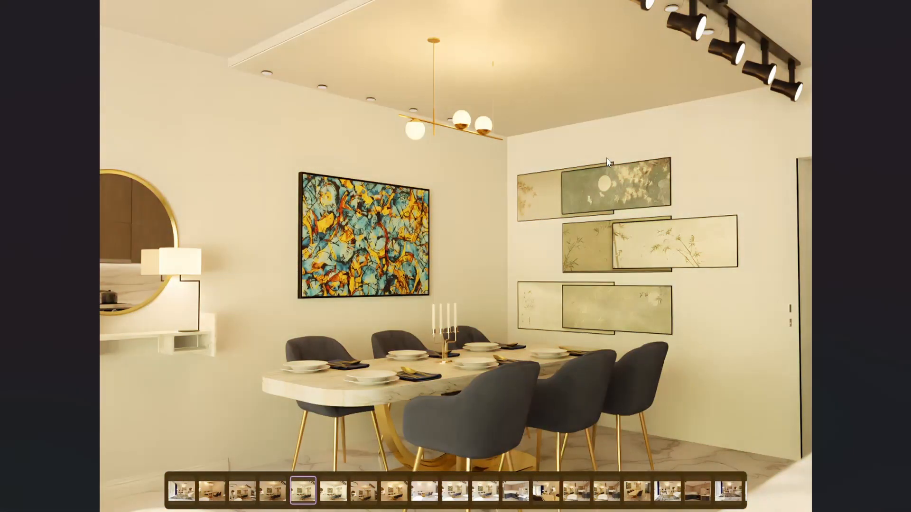
left_click(394, 490)
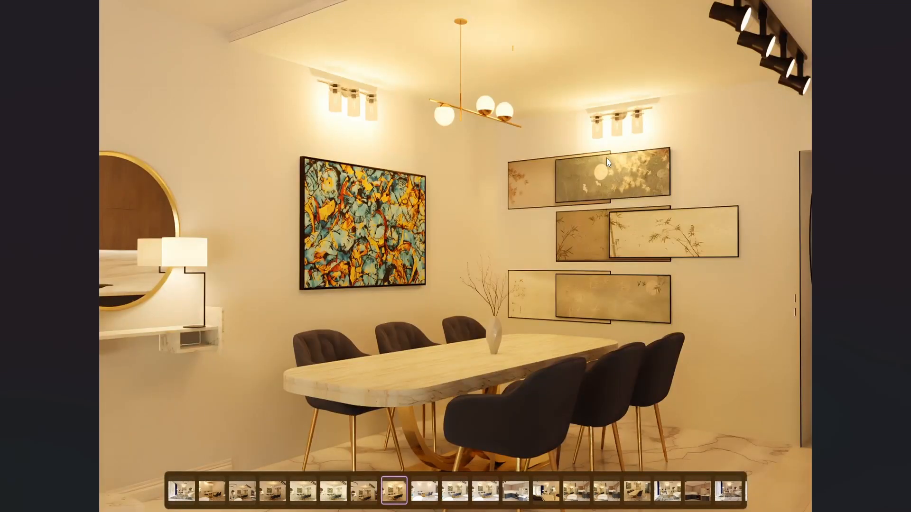
left_click(515, 490)
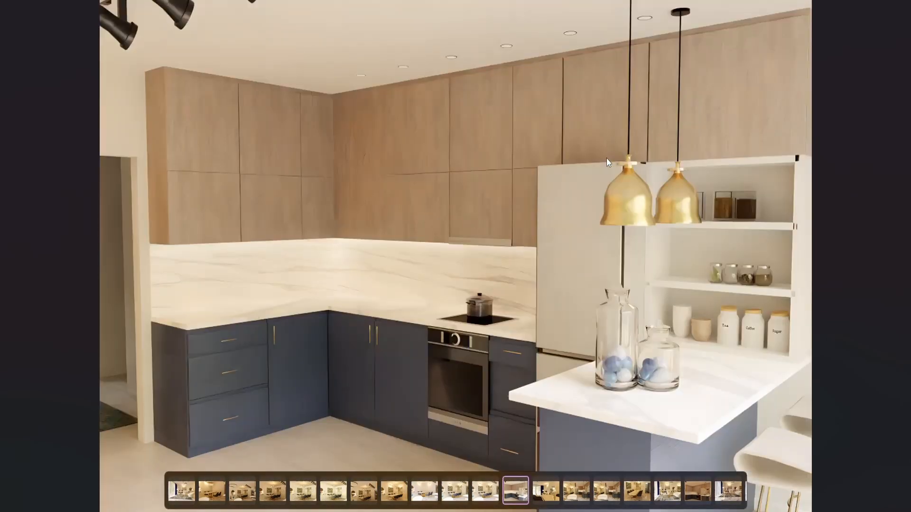
left_click(607, 490)
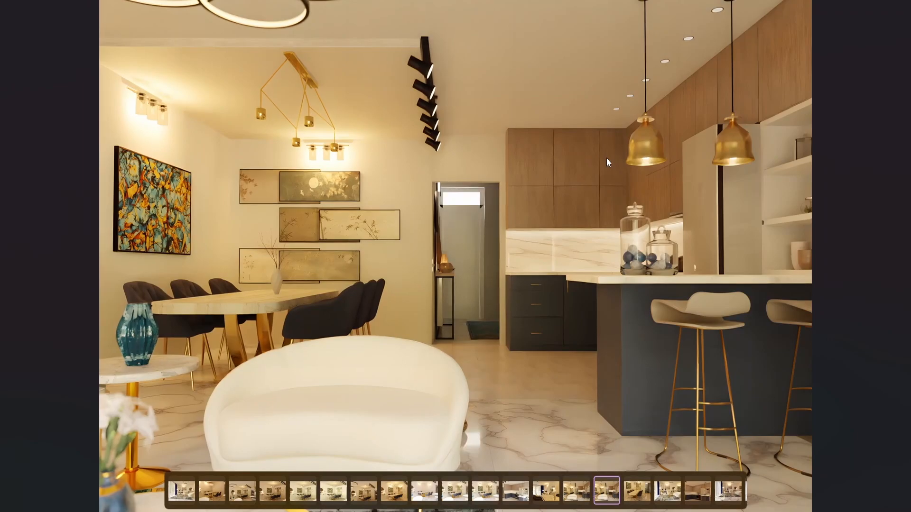
left_click(731, 489)
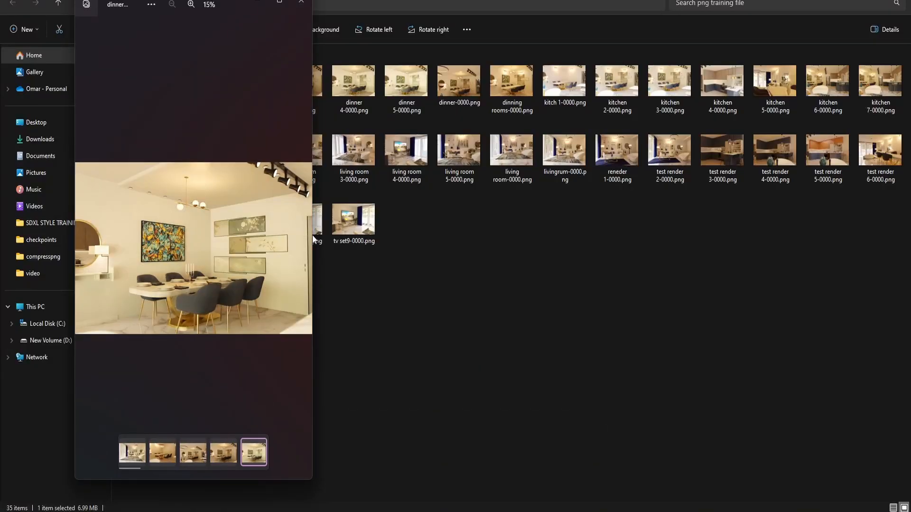
Bring the Stable Diffusion web UI's Extras upscaler page to the front
left_click(132, 453)
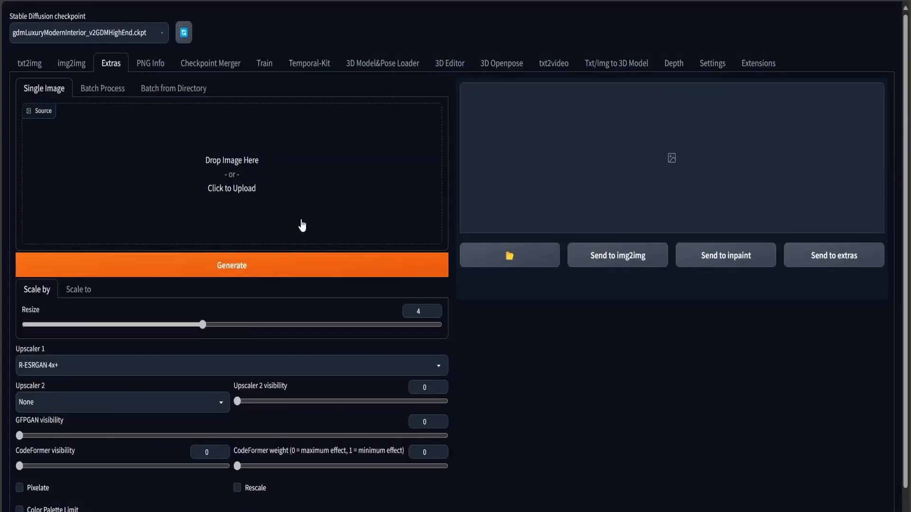
Switch to the Kohya_ss GUI tab showing the LoRA folder-preparation settings
left_click(172, 87)
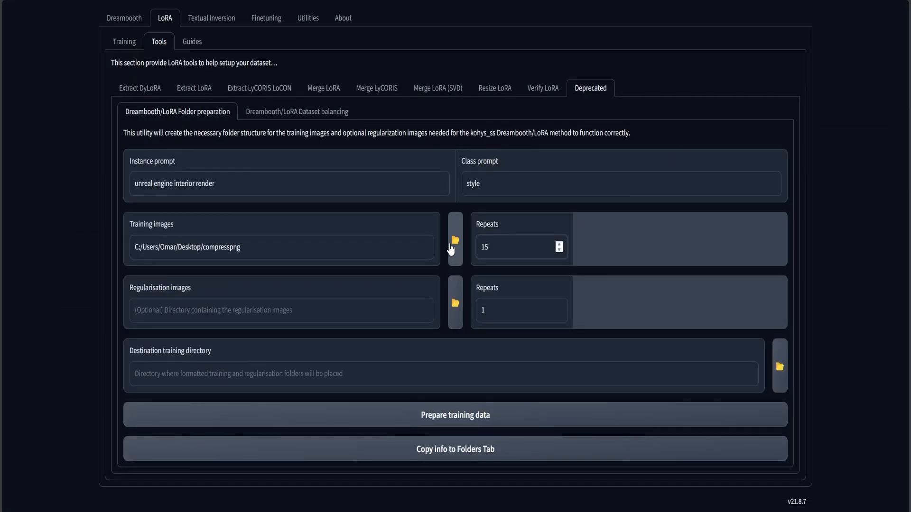
Show the LoRA training page with the SDXL style low-VRAM preset loaded
left_click(620, 183)
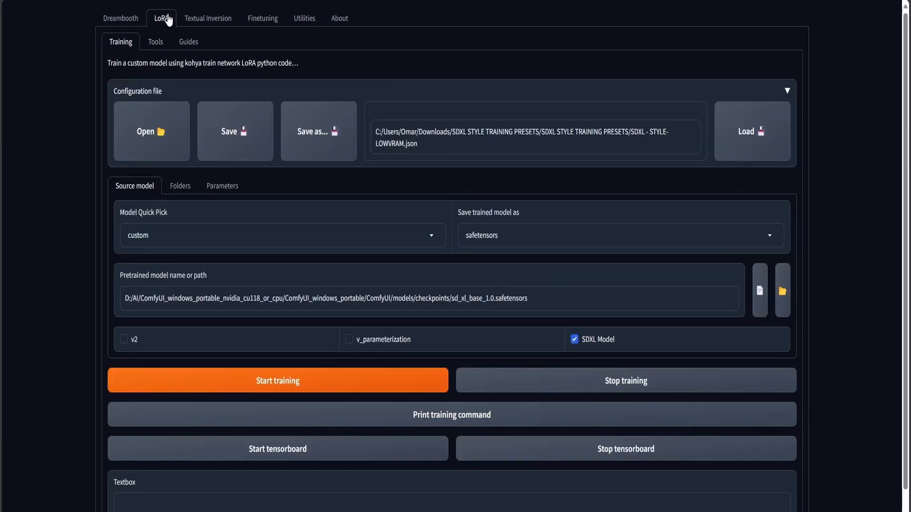
mouse_move(343, 257)
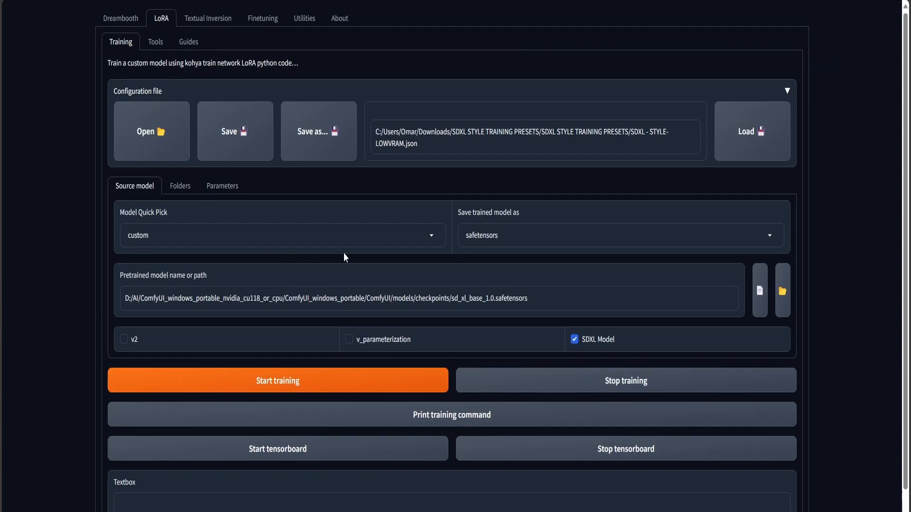
mouse_move(268, 198)
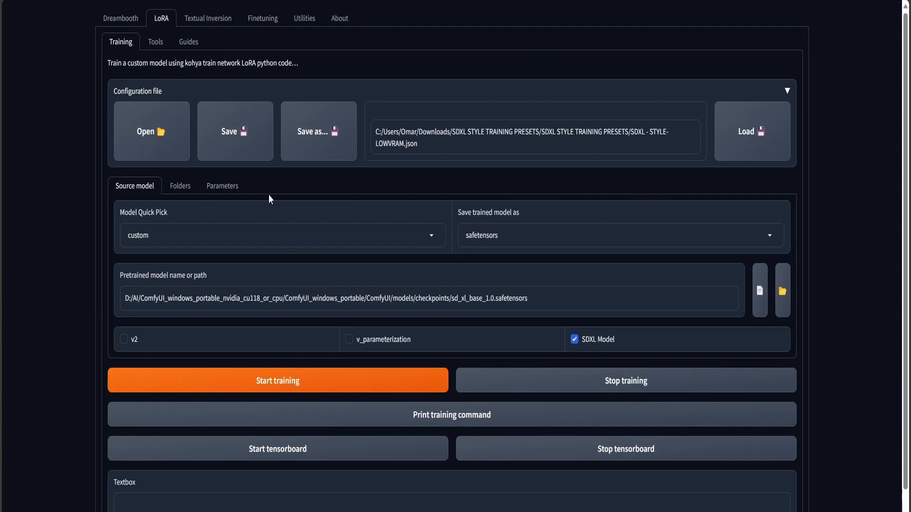
mouse_move(222, 186)
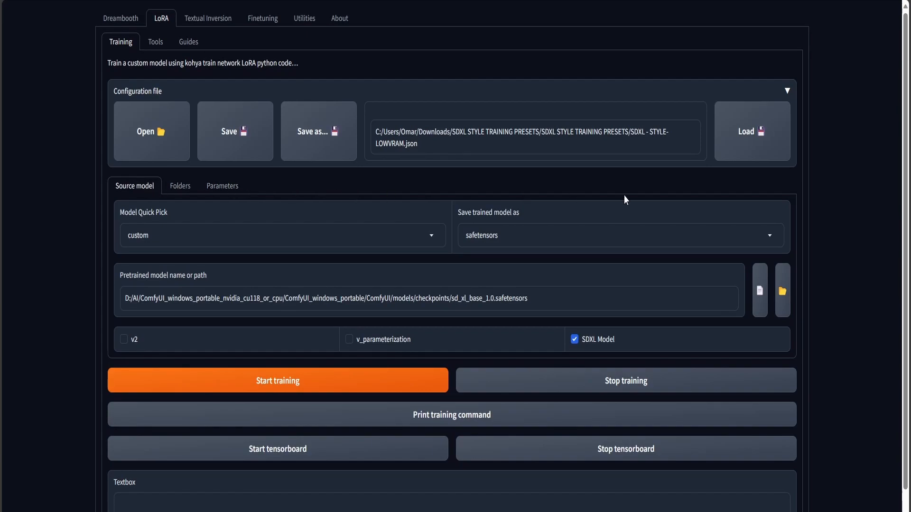
Scroll to the basic parameters: 15 epochs, bf16, learning rate 0.0012, Adafactor
scroll("down", 3)
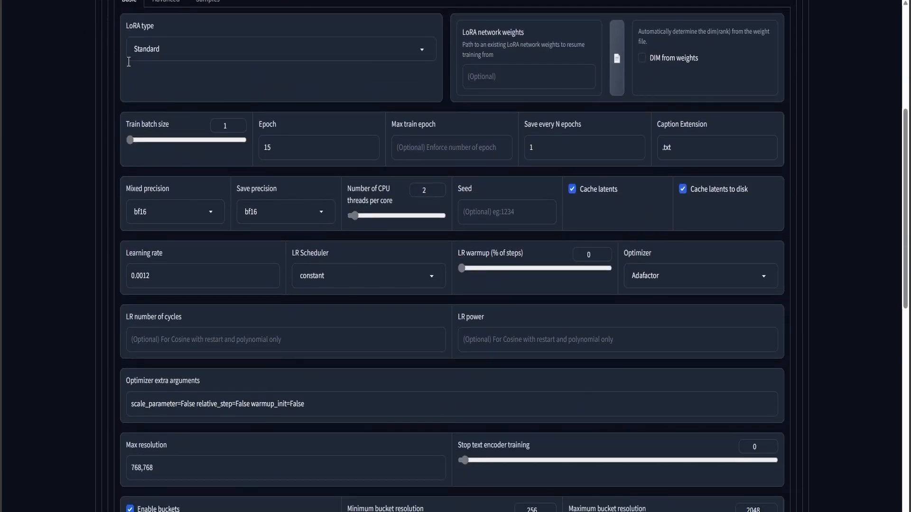
Review the training parameters, then go to the BLIP Captioning utility for the compresspng folder
scroll("down", 3)
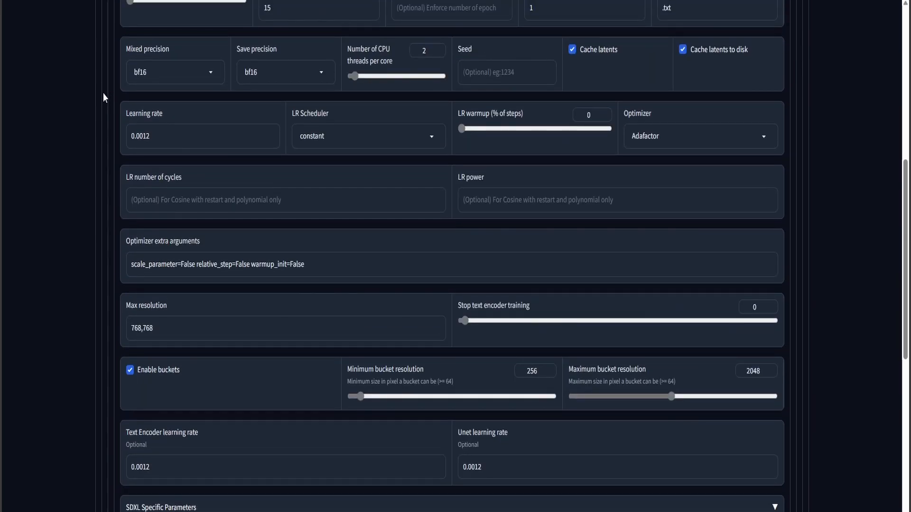
scroll("up", 3)
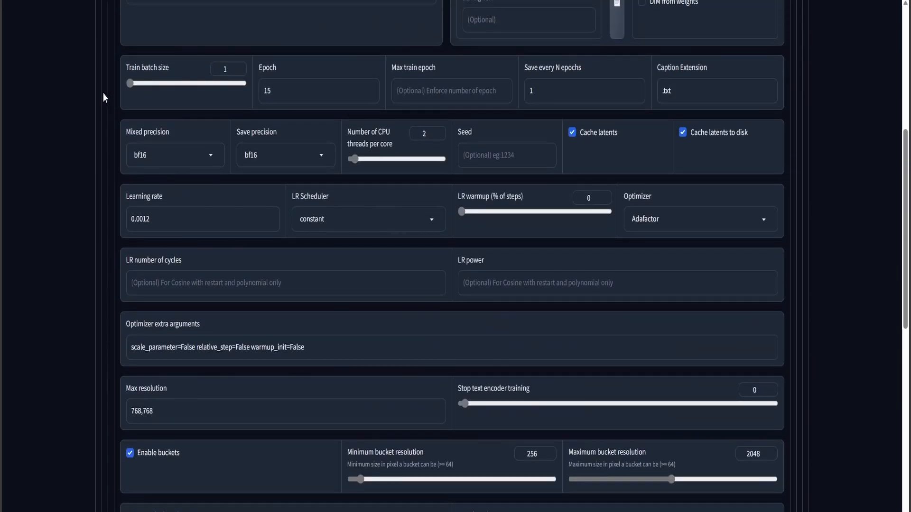
scroll("down", 3)
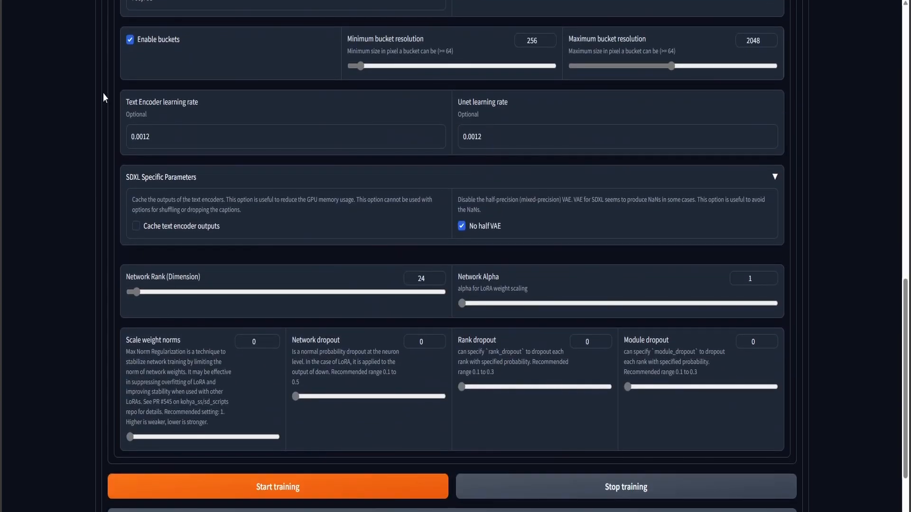
scroll("down", 3)
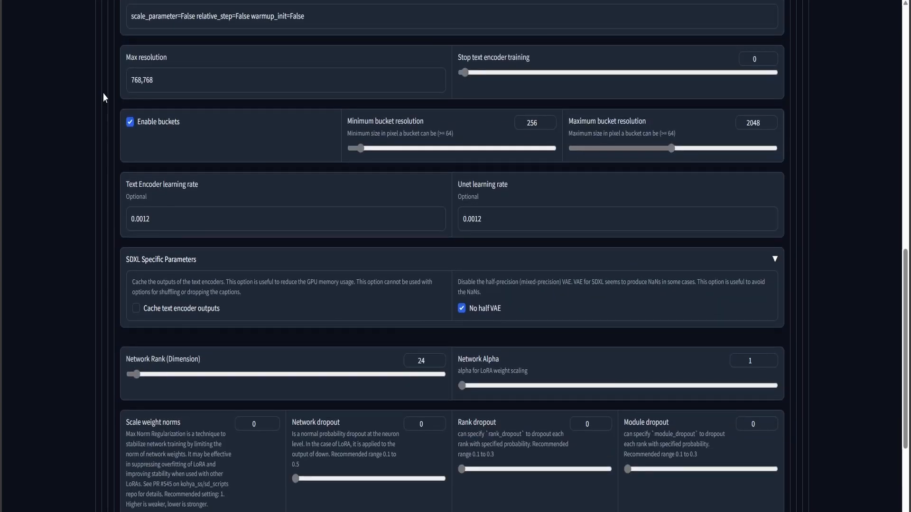
scroll("up", 3)
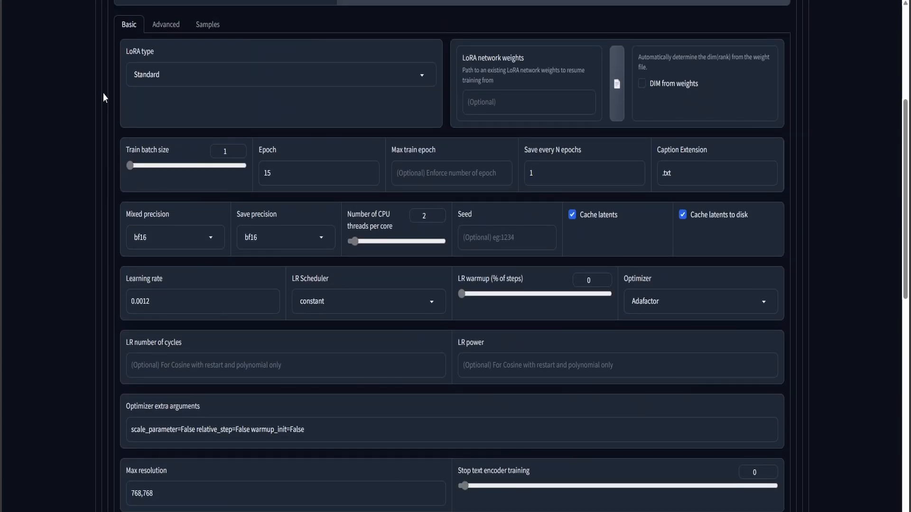
mouse_move(805, 484)
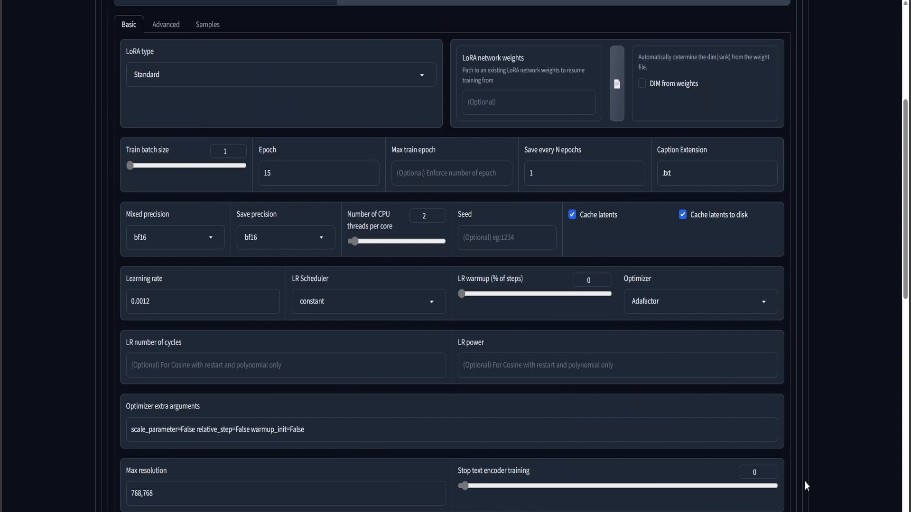
left_click(307, 16)
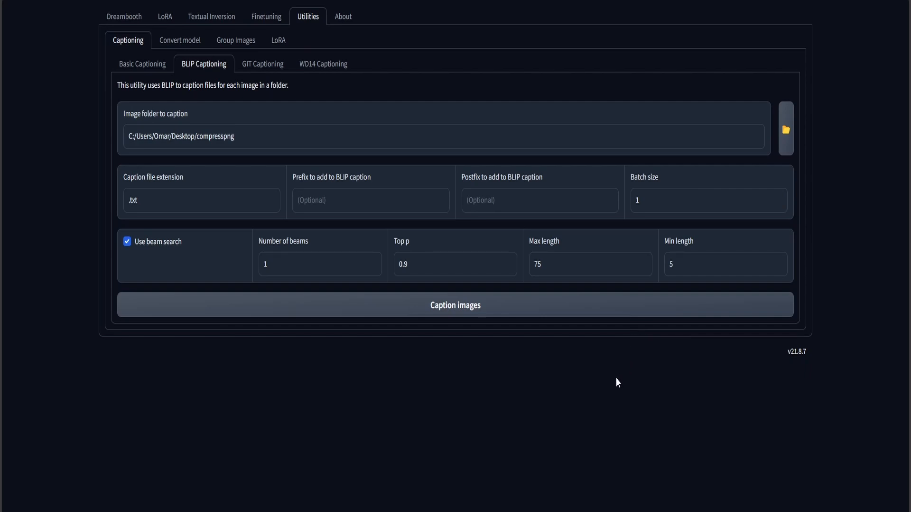
mouse_move(573, 475)
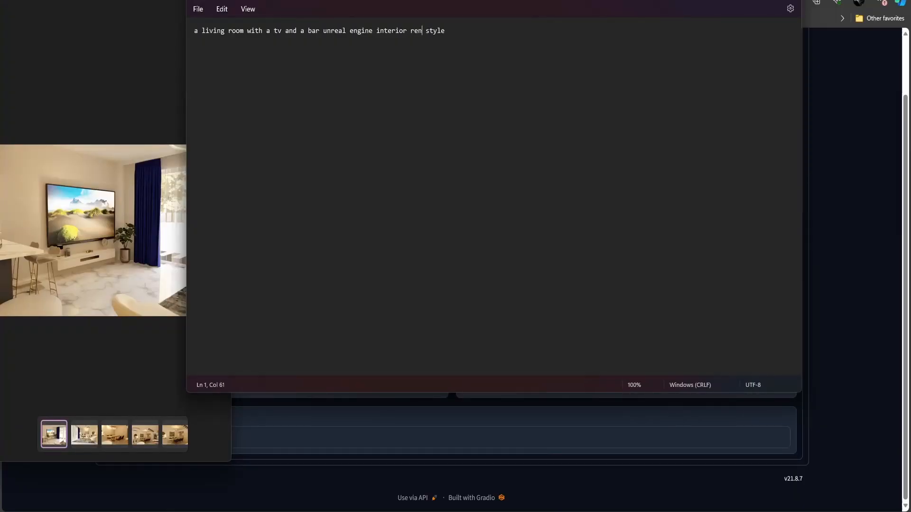
Extend the first caption with a tv that displays sand dunes
type("der")
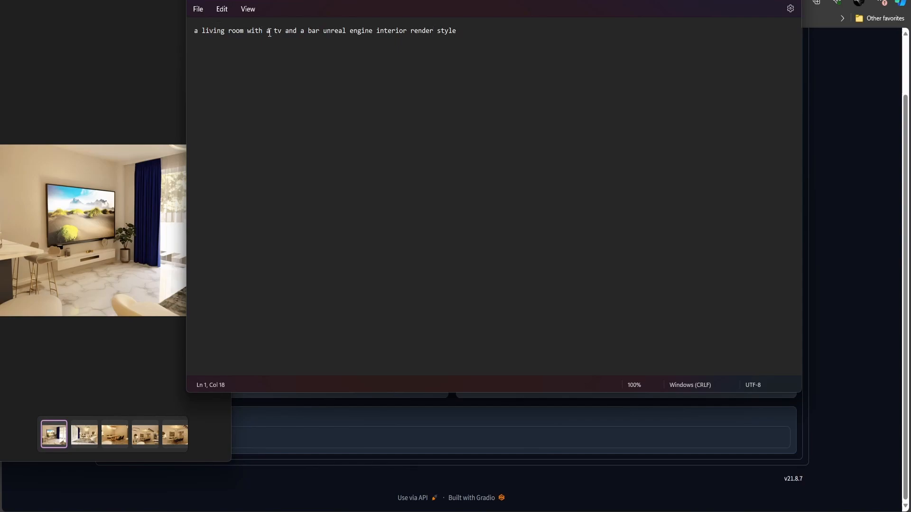
type("realistic lighti")
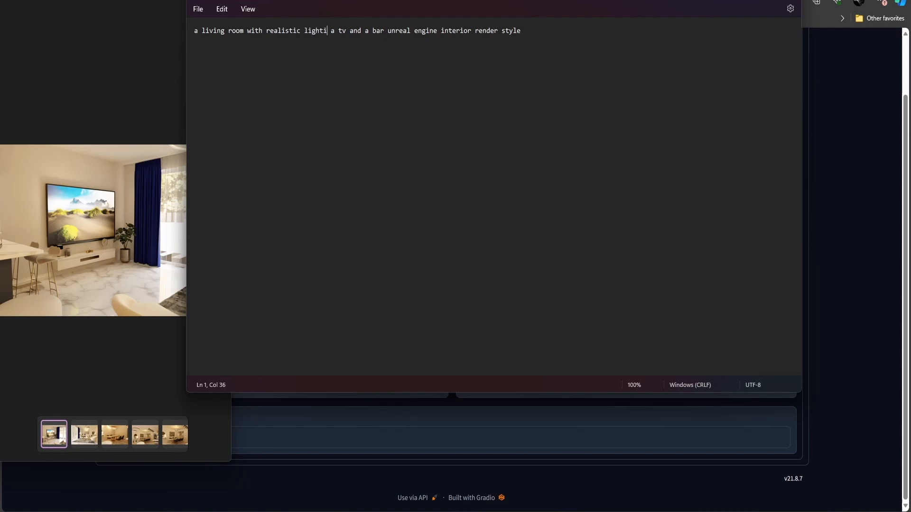
type("ng coming")
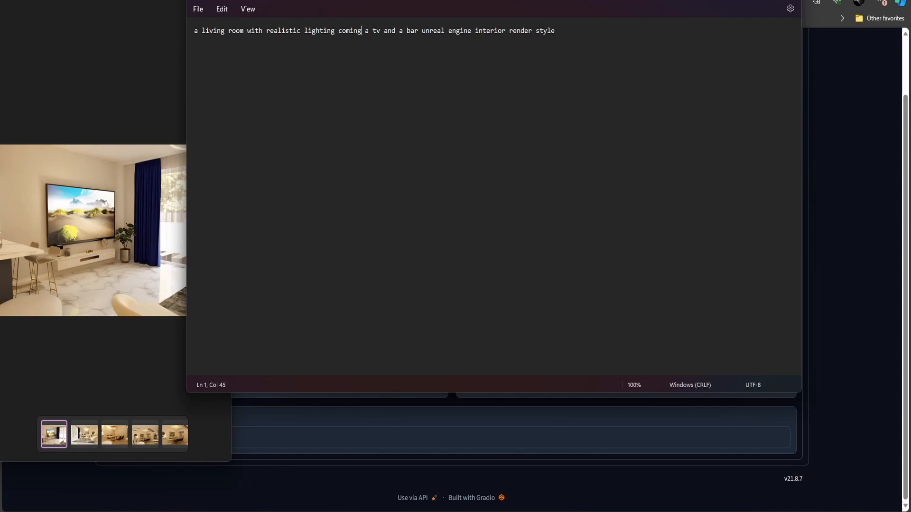
type("from a window")
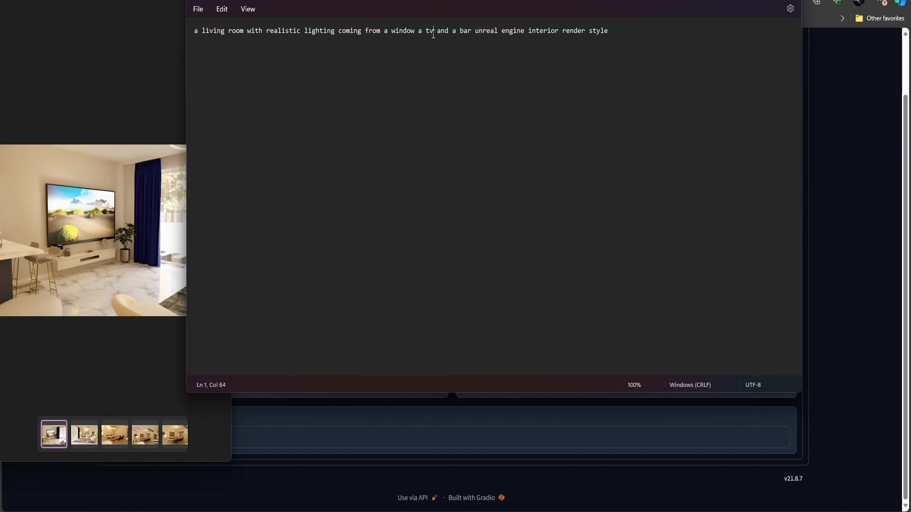
type("that")
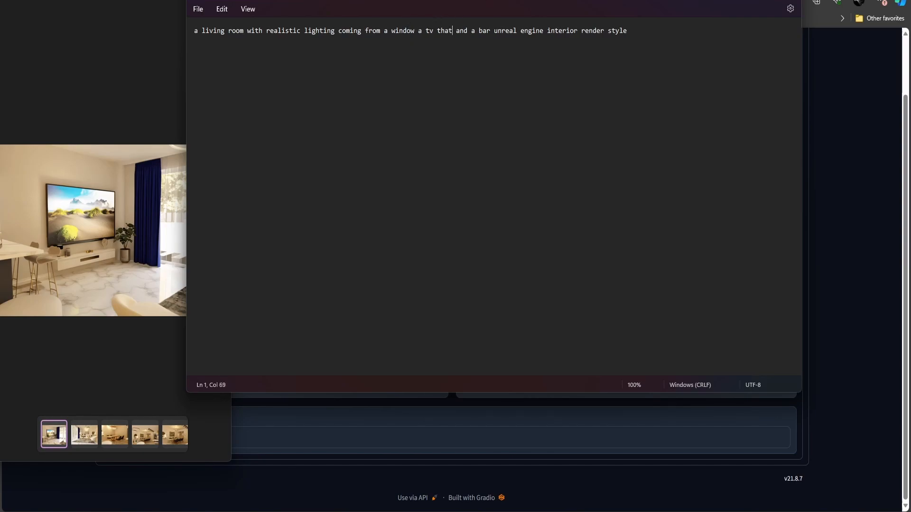
type("displays san")
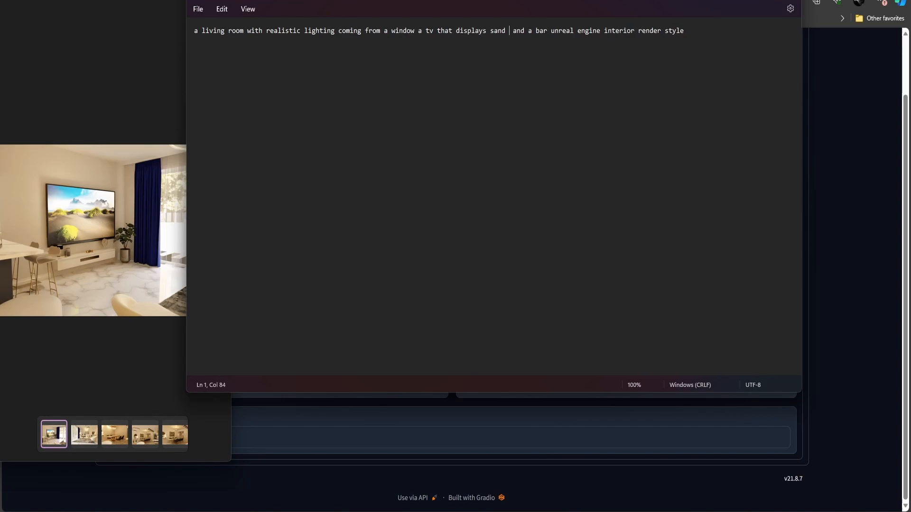
type("dunes")
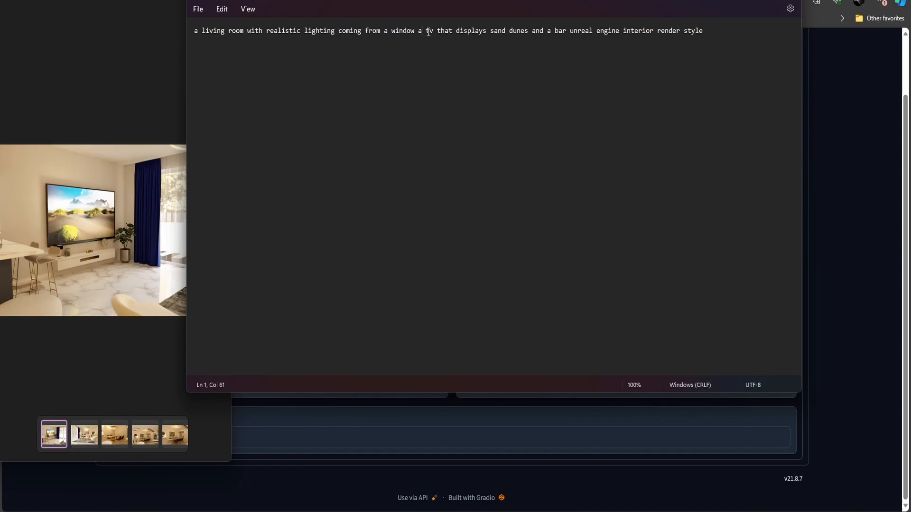
Add 'and realistic marble flooring' and 'a carpet' to the caption, then return to the folder
type("nd r")
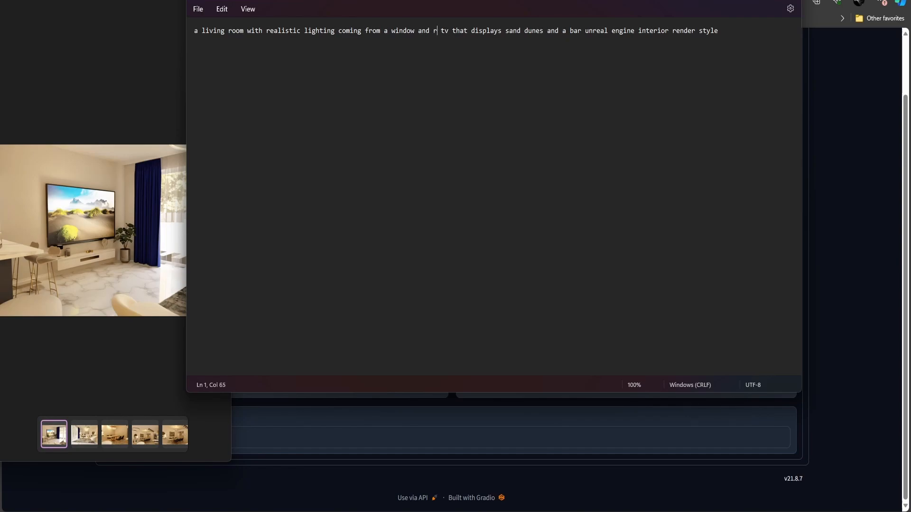
type("ealistic a")
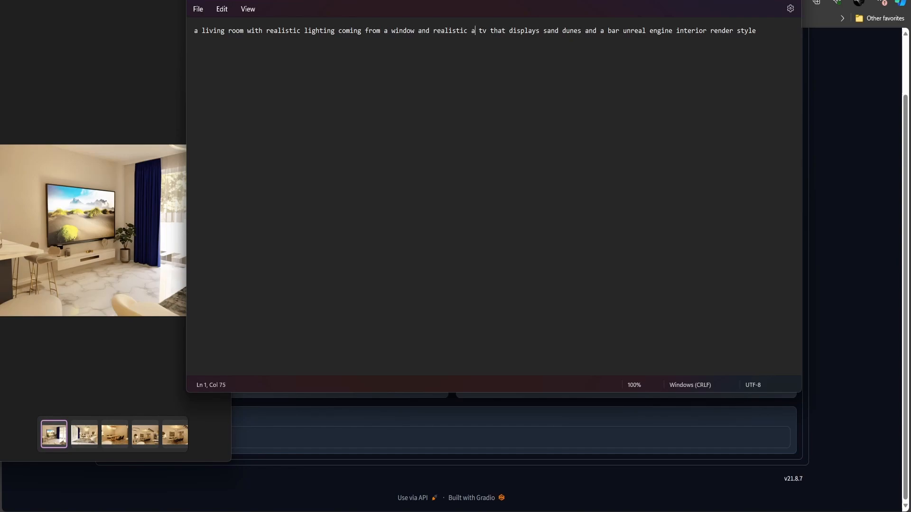
type("marble floorin")
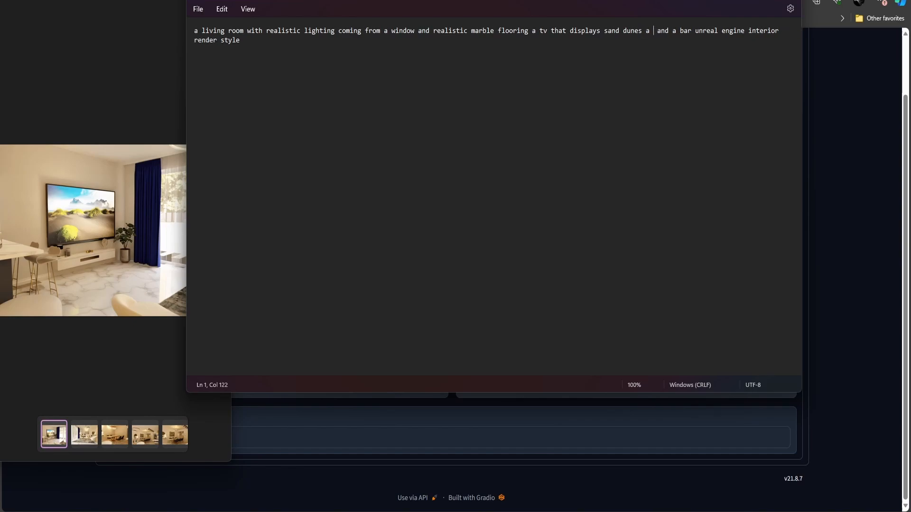
type("gl")
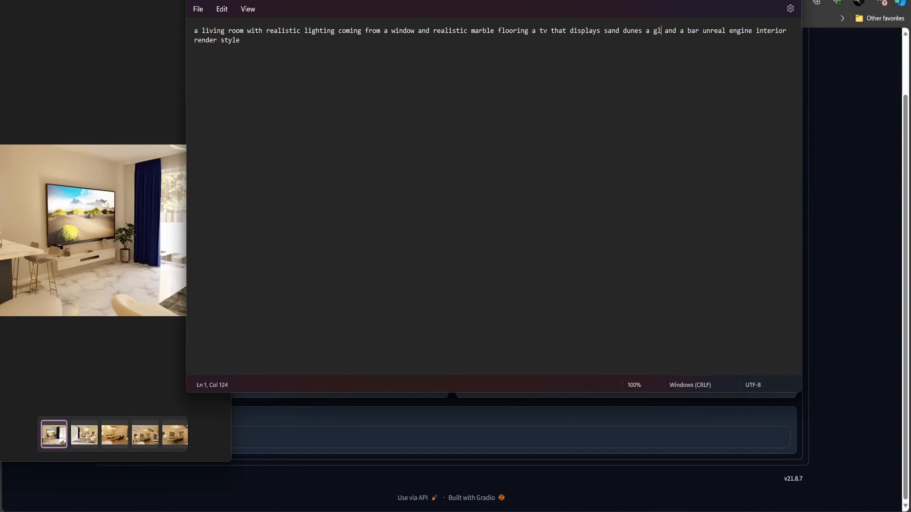
key("BackSpace")
type("carpe")
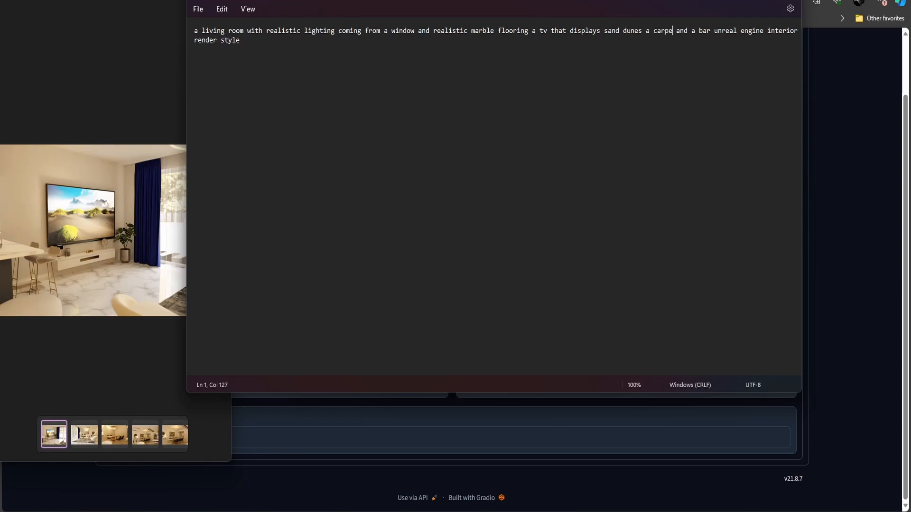
type("t")
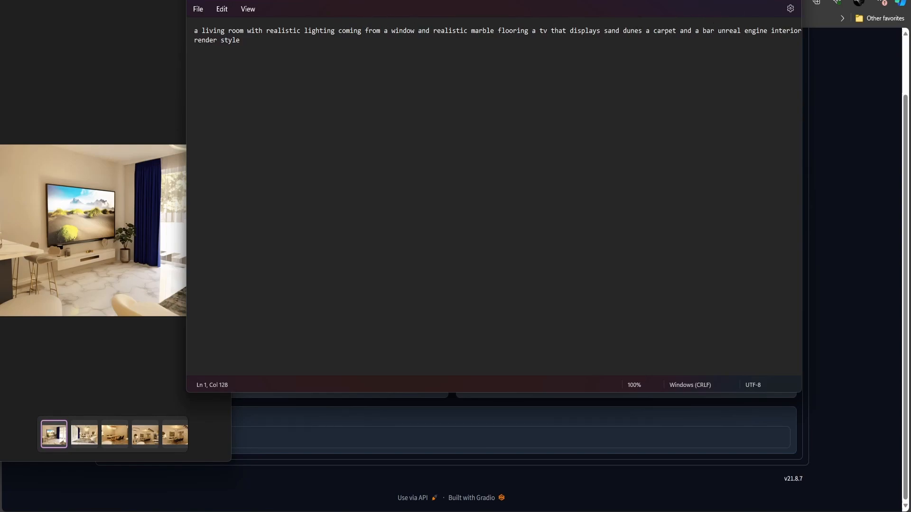
left_click(675, 30)
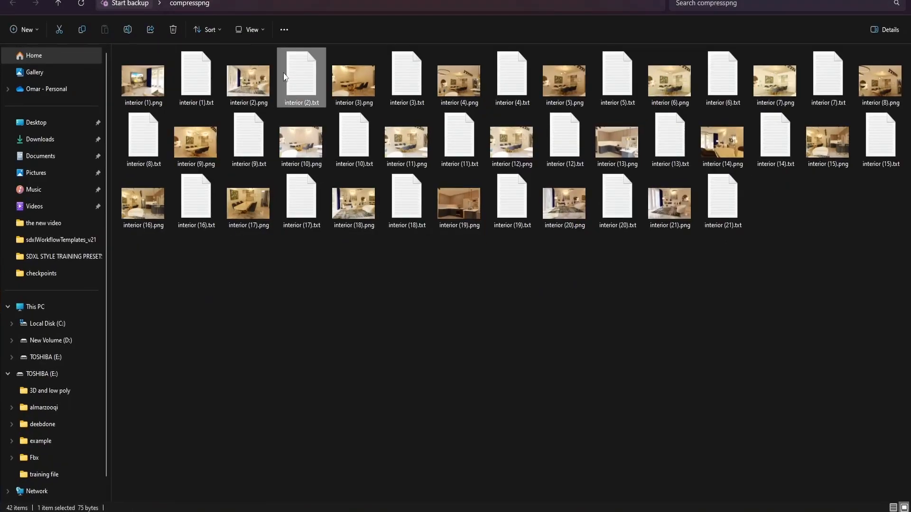
Read the caption file interior (2).txt and set it aside
double_click(301, 77)
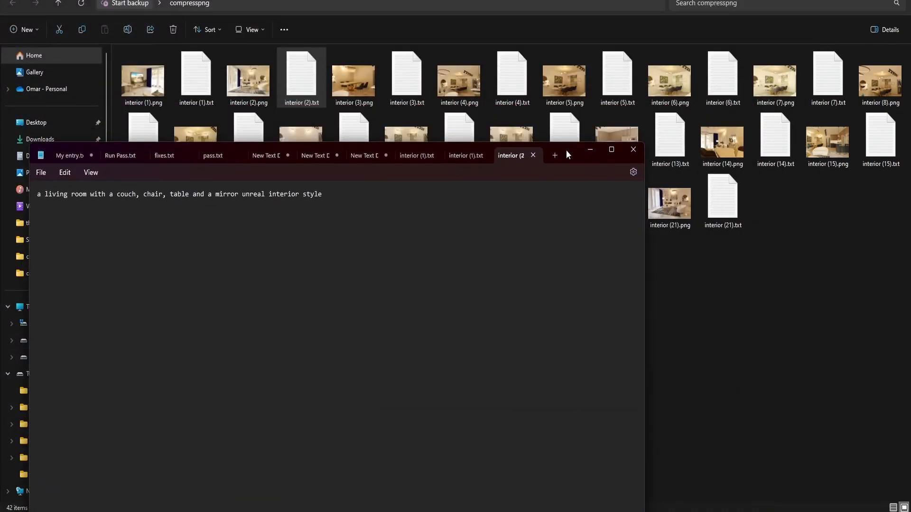
left_click(248, 78)
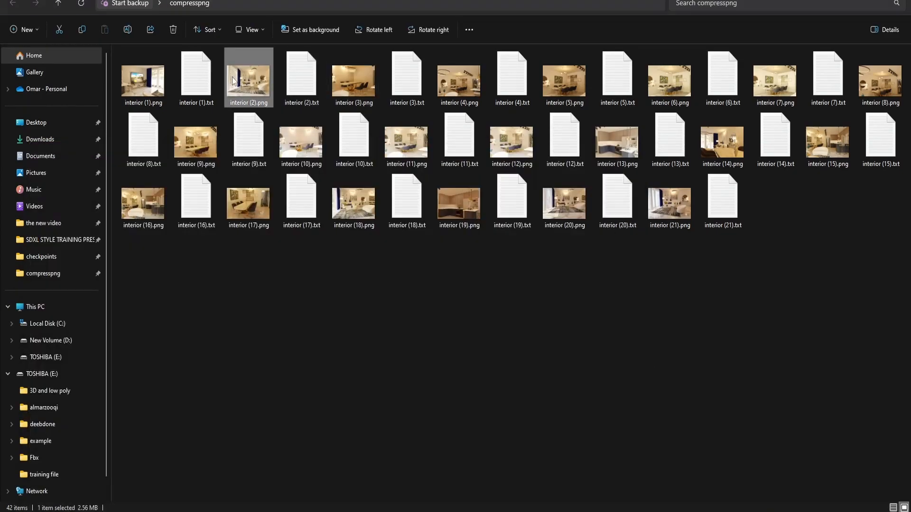
Add 'carpet' and 'modern' to the second caption's living room description
double_click(247, 78)
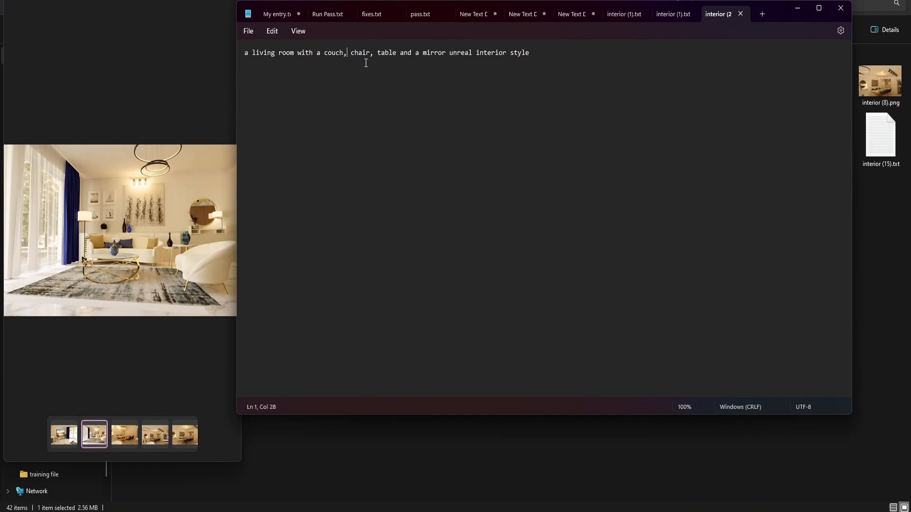
type("car")
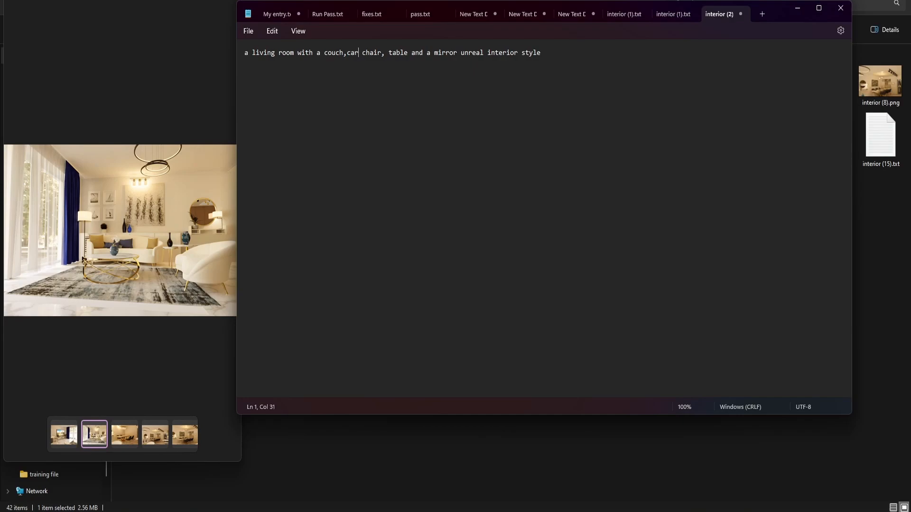
type("[e")
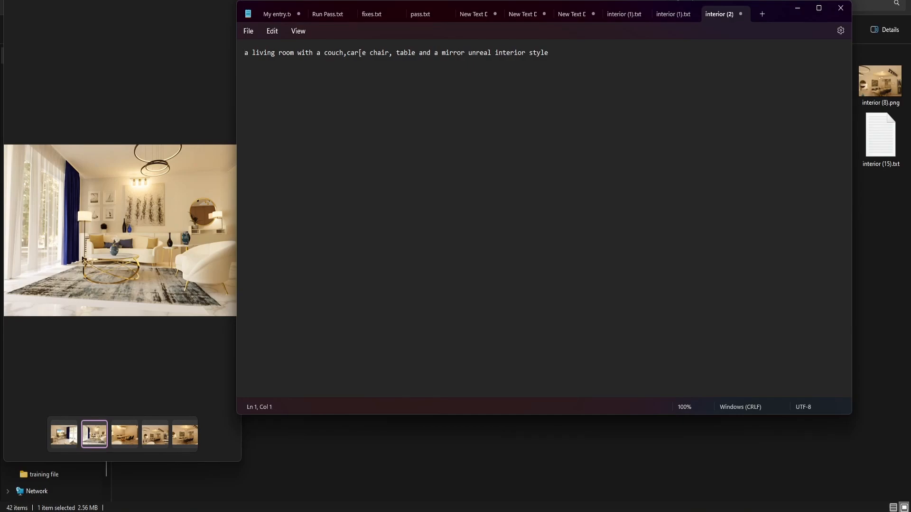
left_click(367, 52)
type("t")
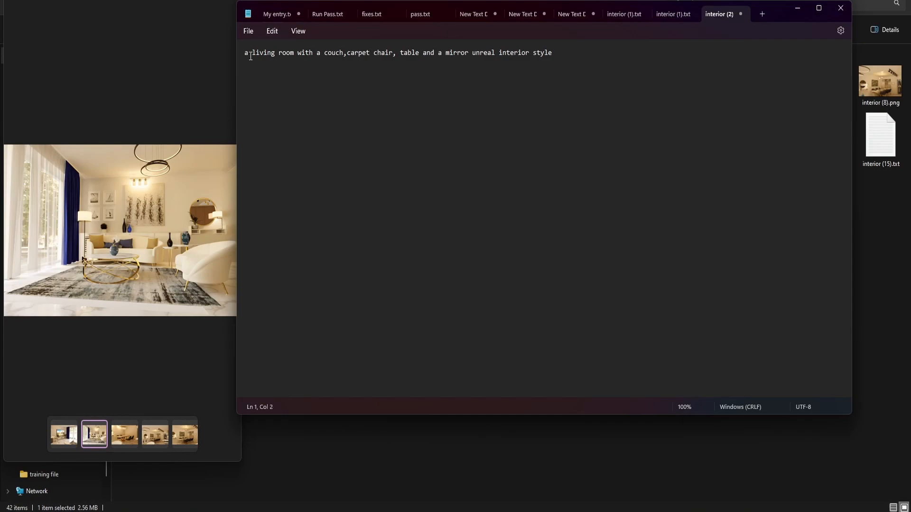
type("\" \"")
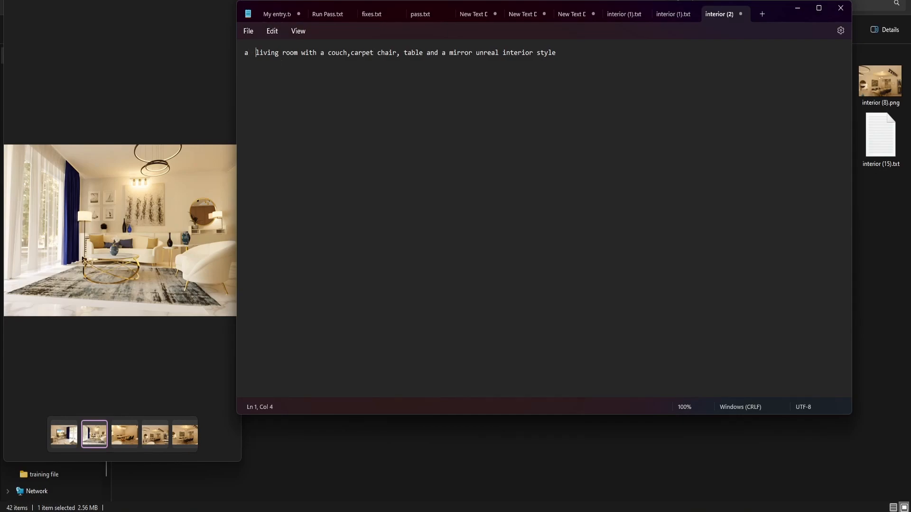
type("modern")
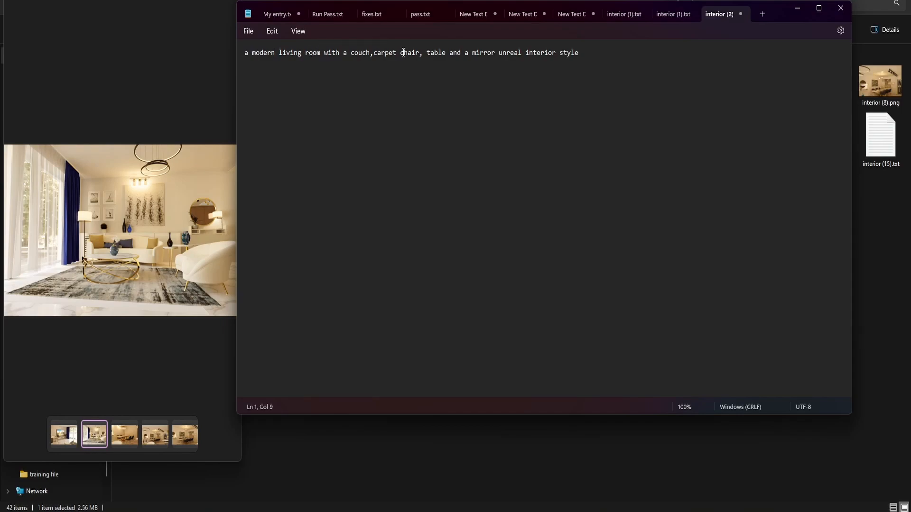
Describe the couch as 'white curved' in the second caption
left_click(399, 53)
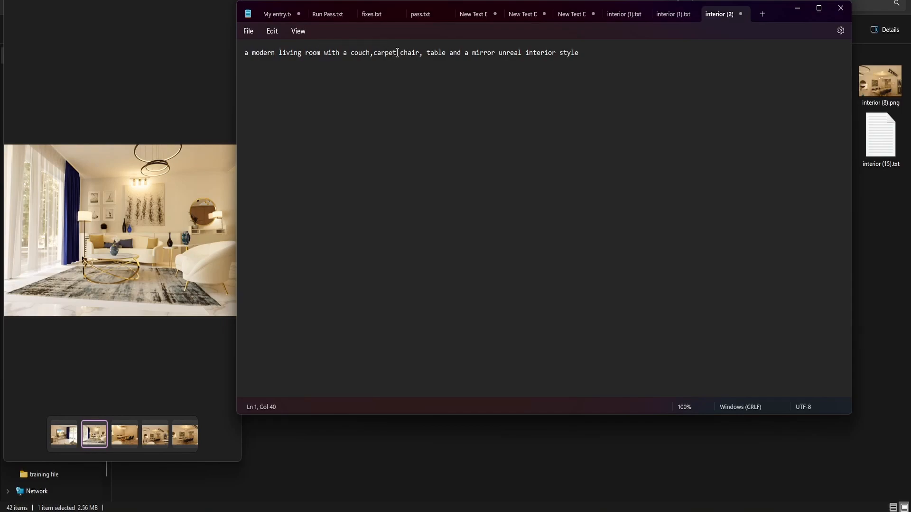
type("\" \"")
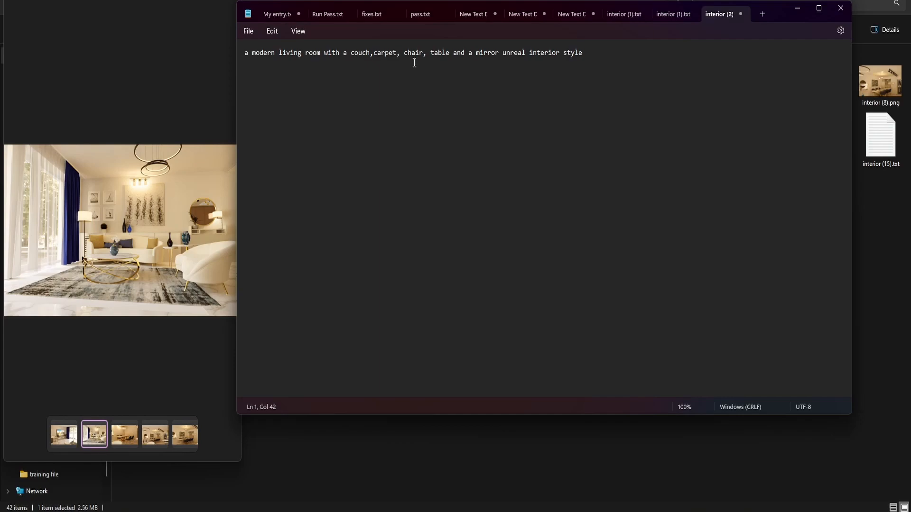
type("white c")
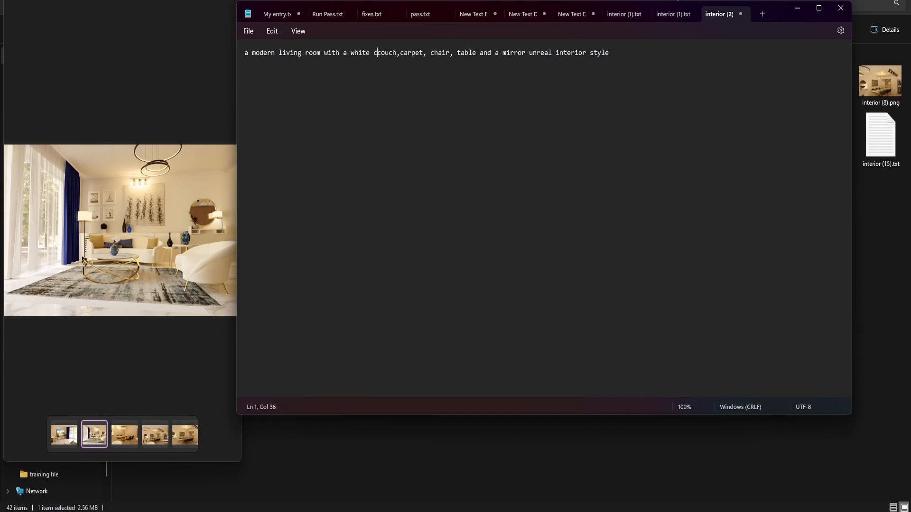
type("urv")
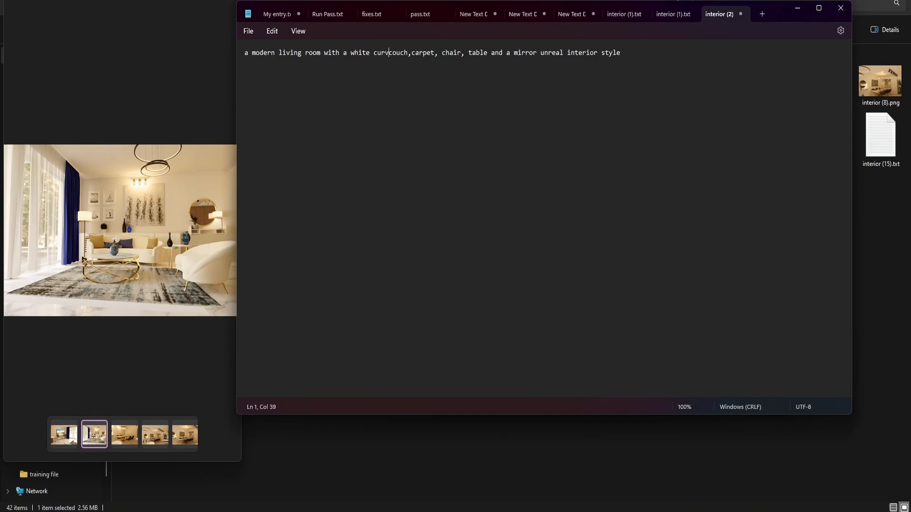
type("ed")
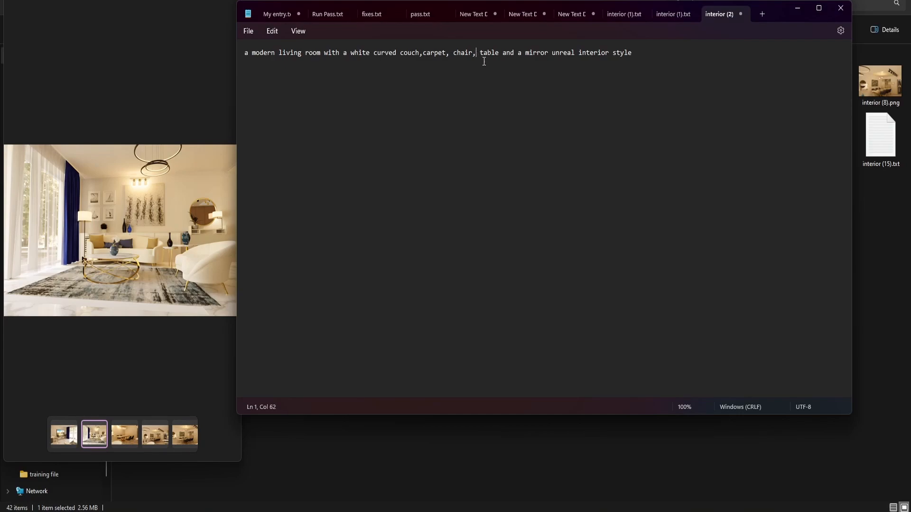
Extend the caption with a coffee table and wall paintings before the mirror
type("\" \"")
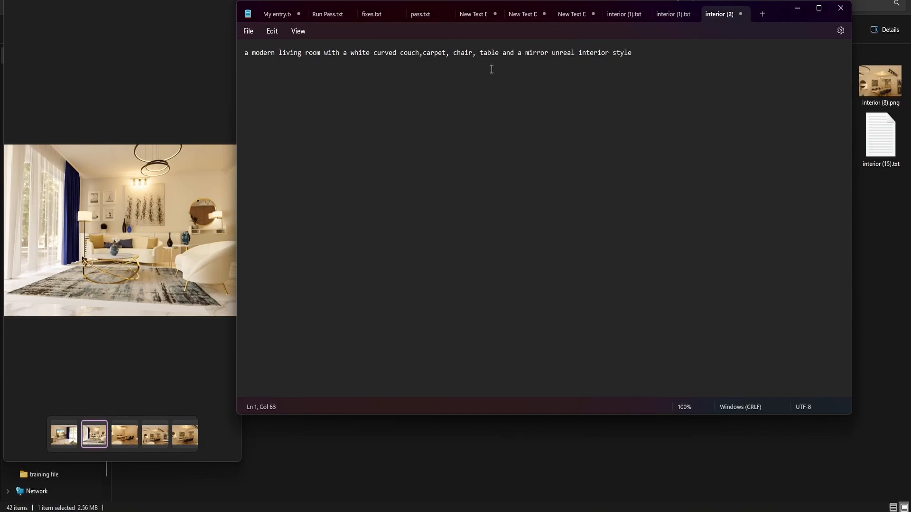
type("coffee")
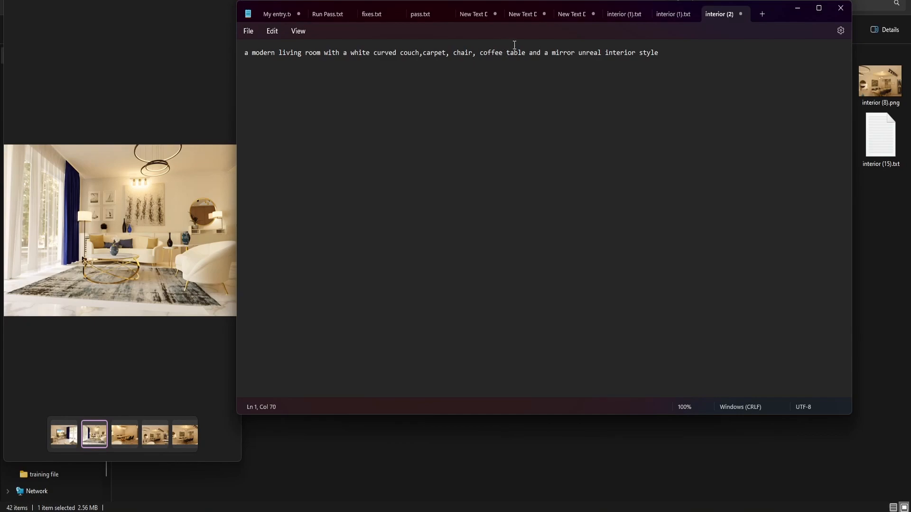
left_click(525, 52)
type(", painting")
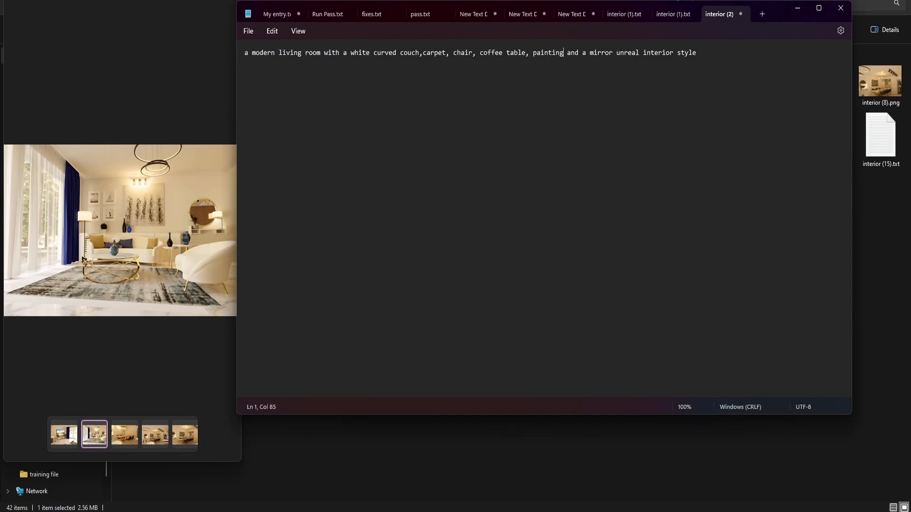
type("s,")
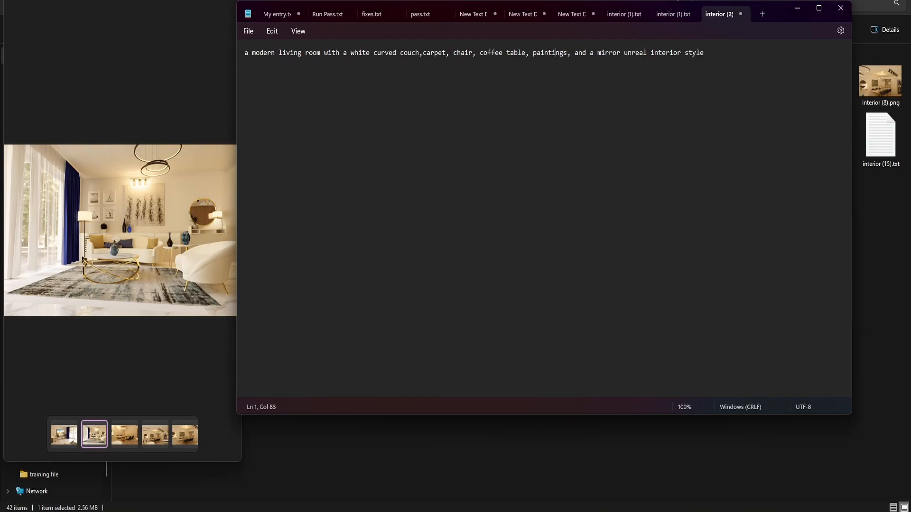
type("wall")
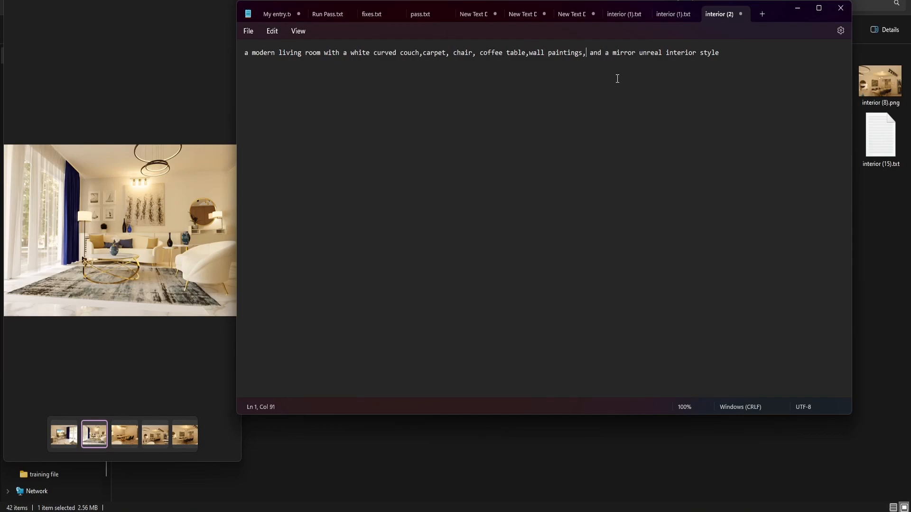
mouse_move(312, 51)
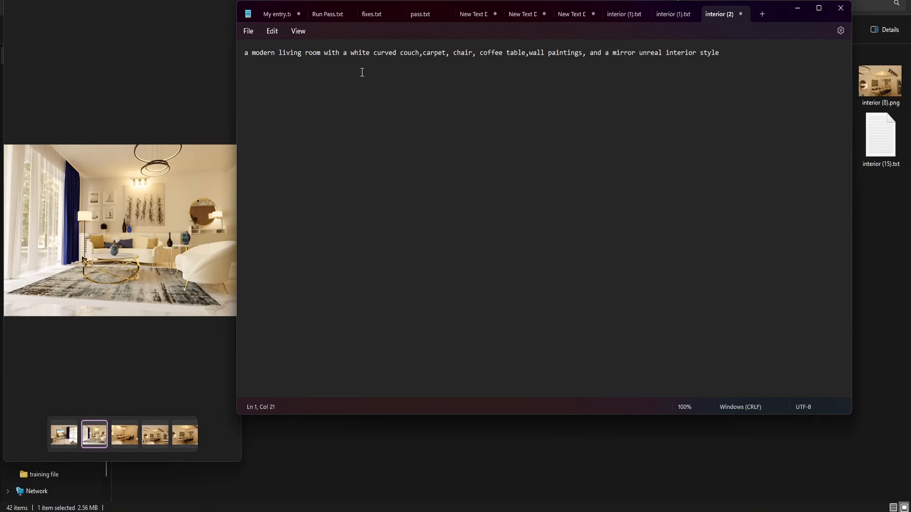
Extend the caption after 'with' to mention realistic lighting coming from the window and realistic marble floor
type("r")
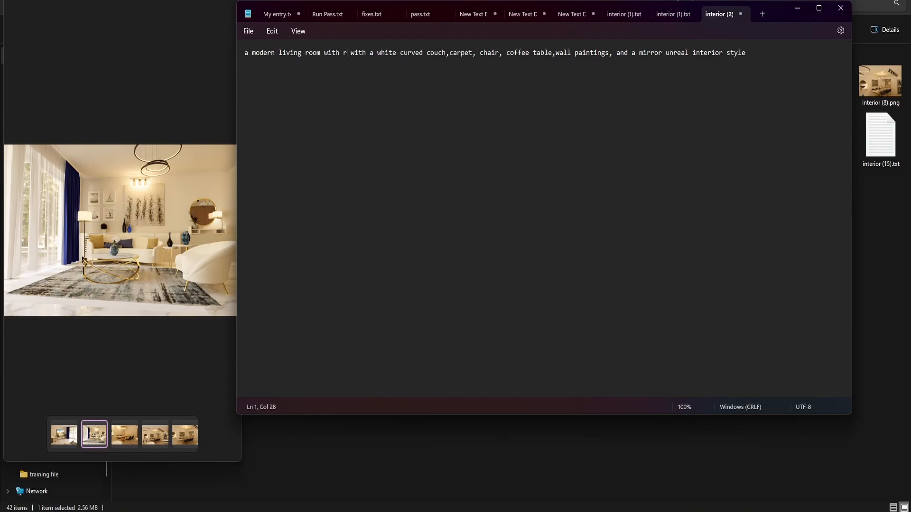
type("ealistic")
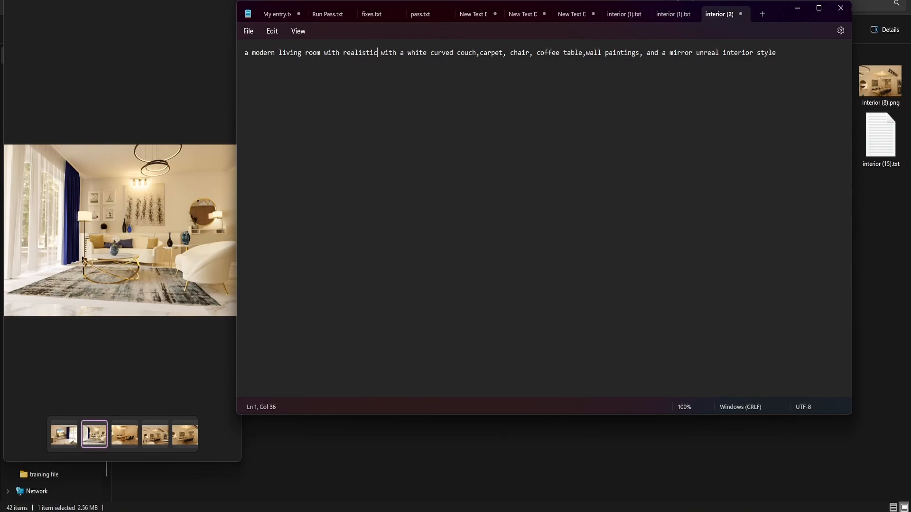
type("lighting")
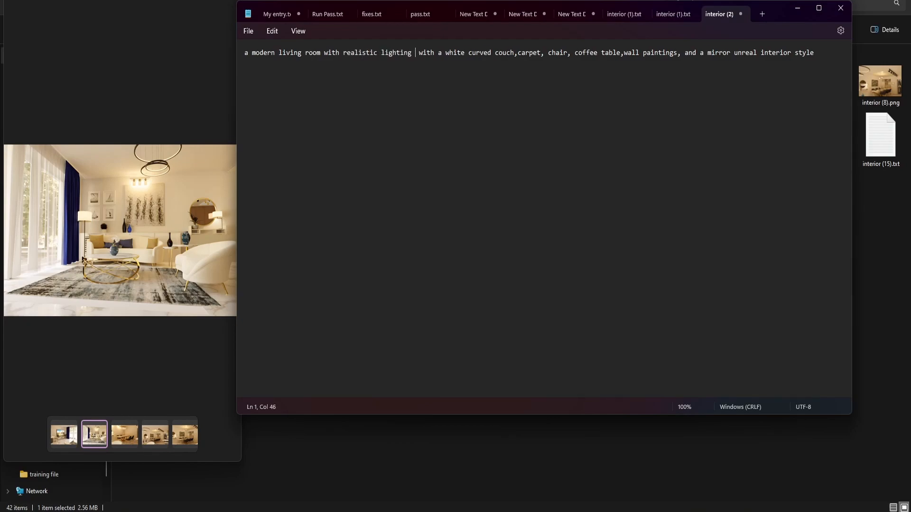
type("coming from t")
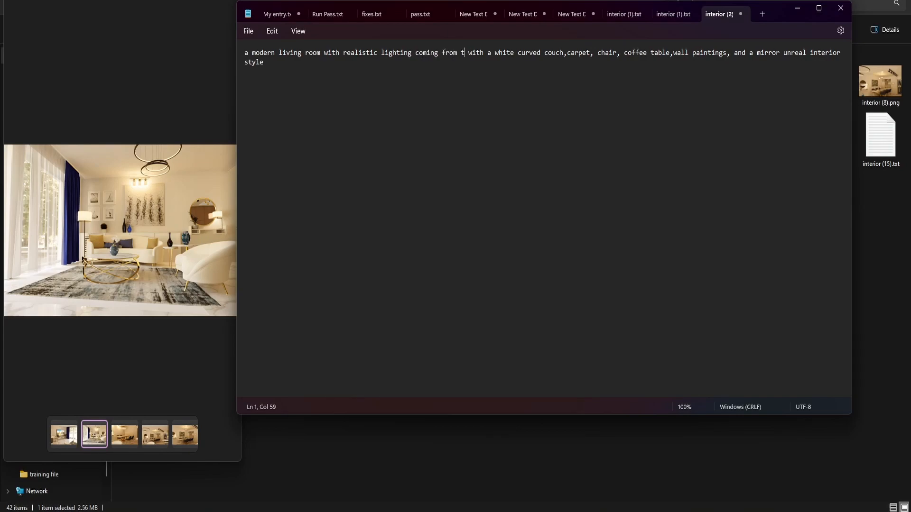
type("he window")
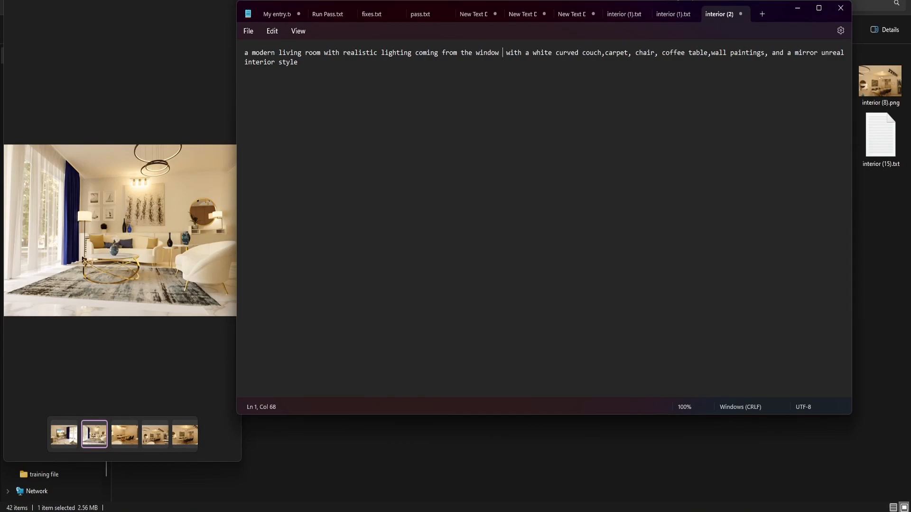
type("and realistic ma")
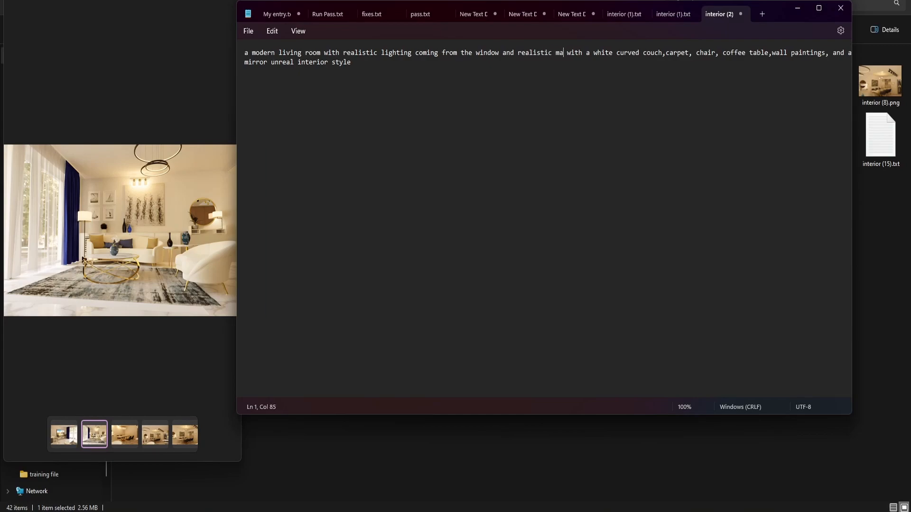
type("rble floor")
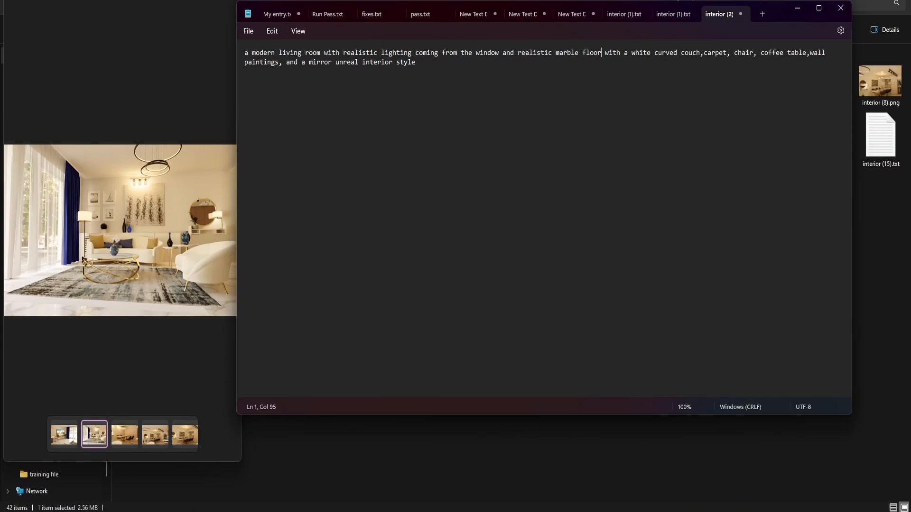
mouse_move(592, 32)
type("and ")
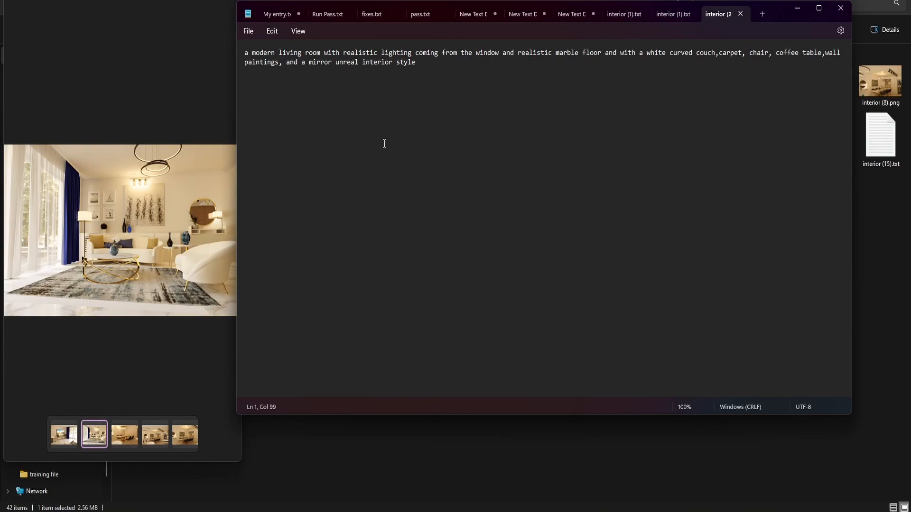
Change the caption's style phrase from 'unreal' to 'unreal engine render'
left_click(415, 63)
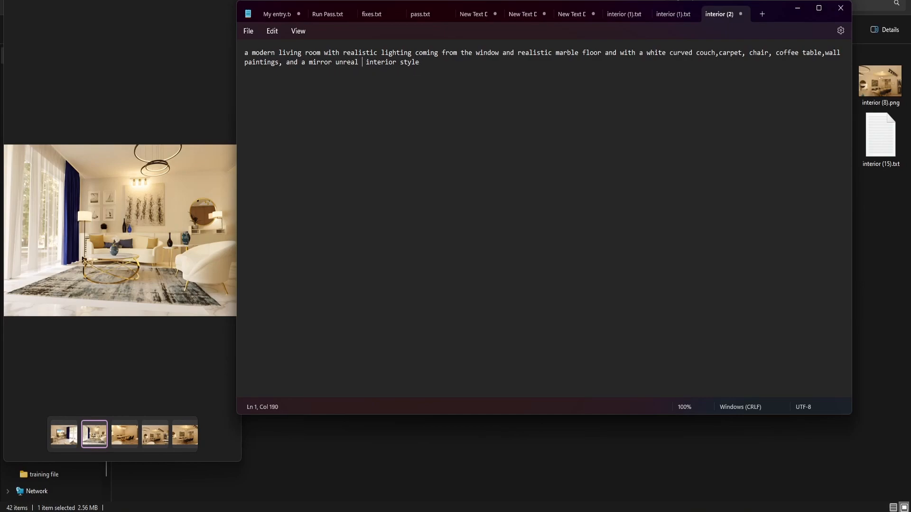
type("engine")
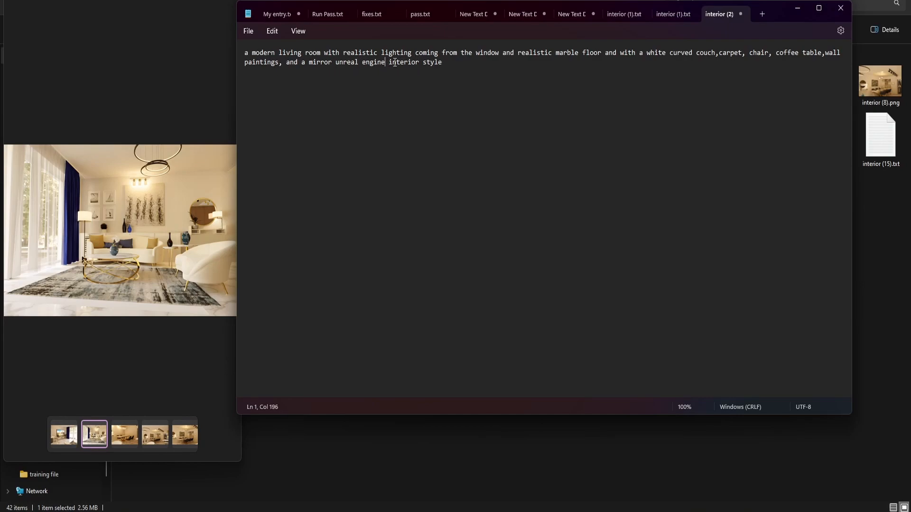
type("render")
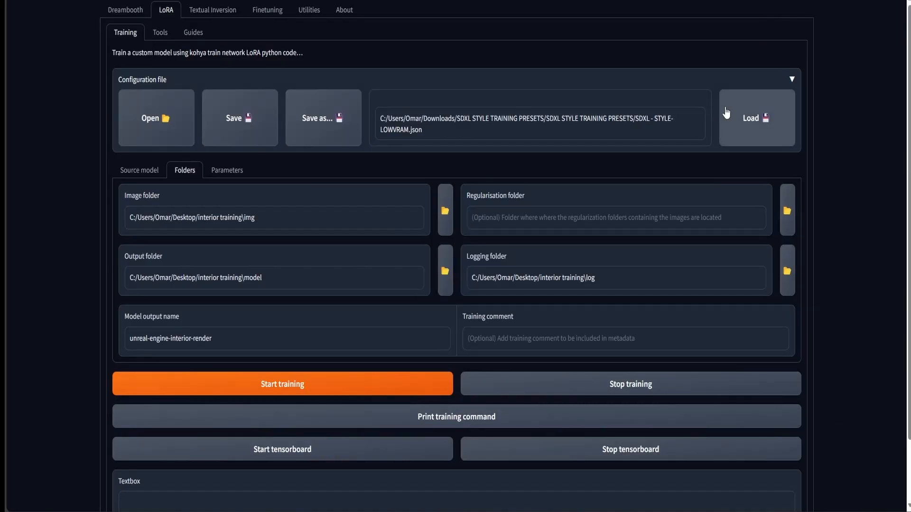
mouse_move(353, 384)
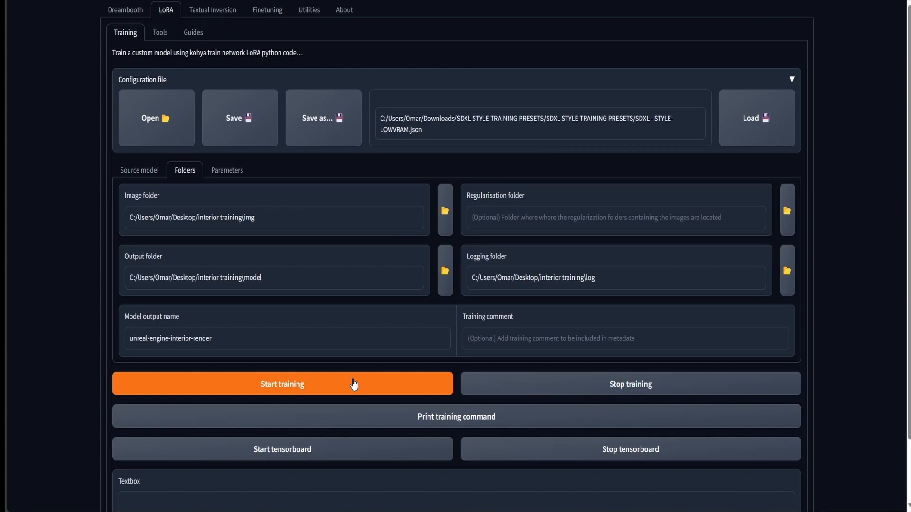
mouse_move(393, 327)
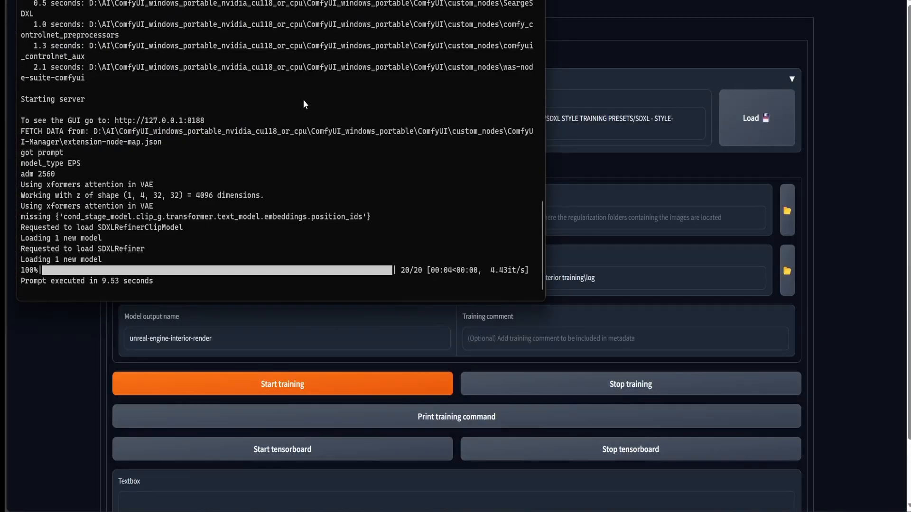
mouse_move(362, 157)
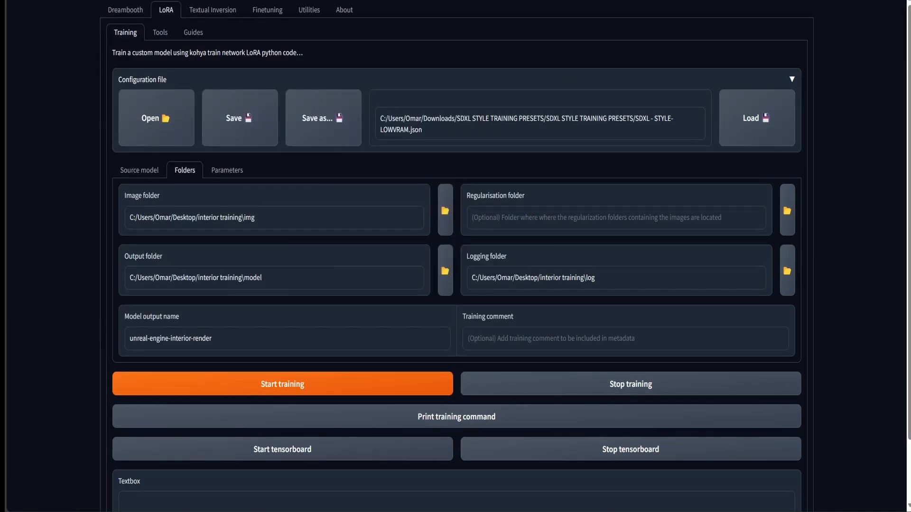
left_click(282, 384)
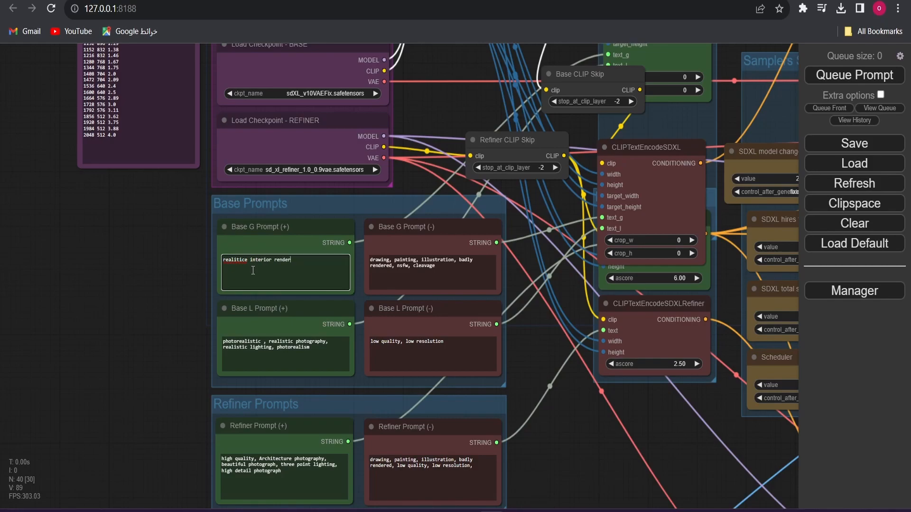
Write the Base G positive prompt 'interior render of a modern apartment with blue furniture and marble', then select its misspelled first word
type("of a mod")
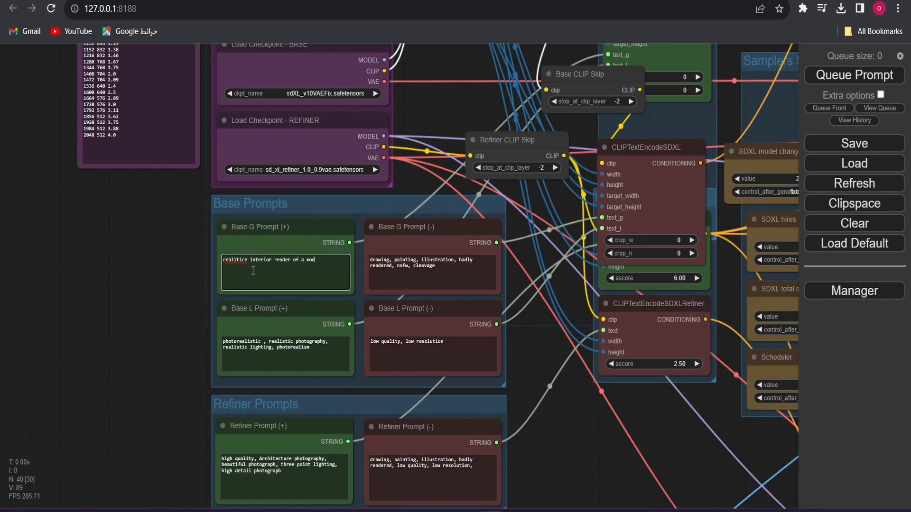
type("modern apartment")
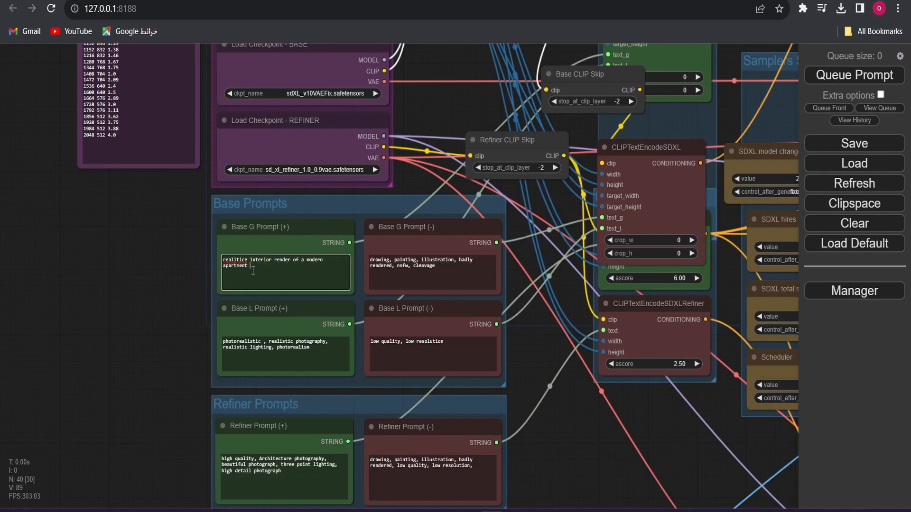
type("withe")
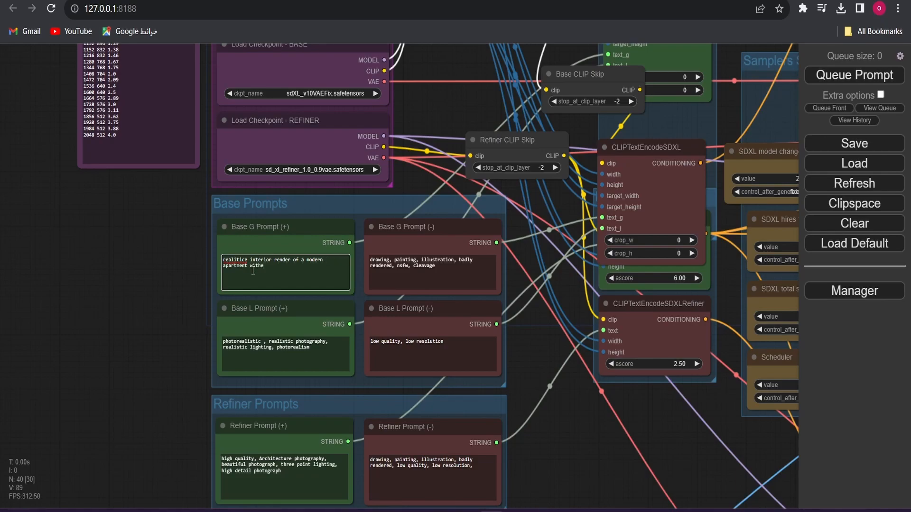
type("blue furniture")
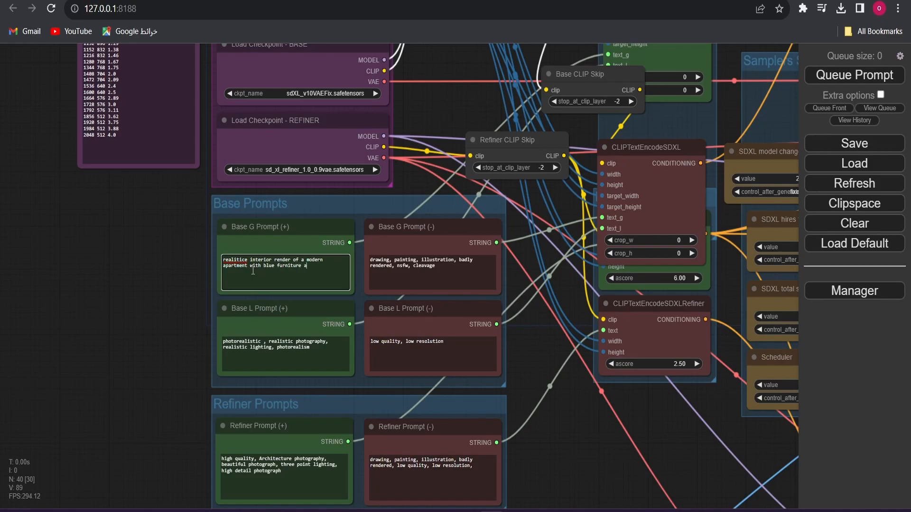
type("and")
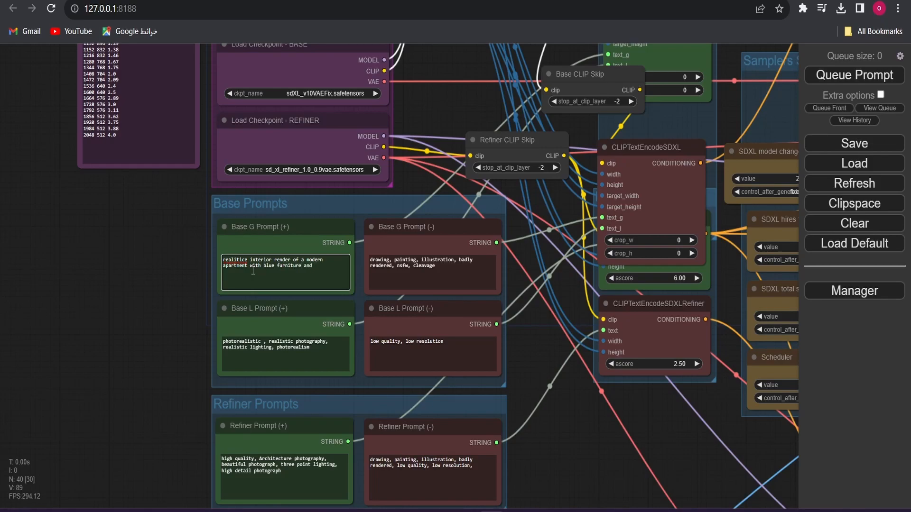
type("marbl")
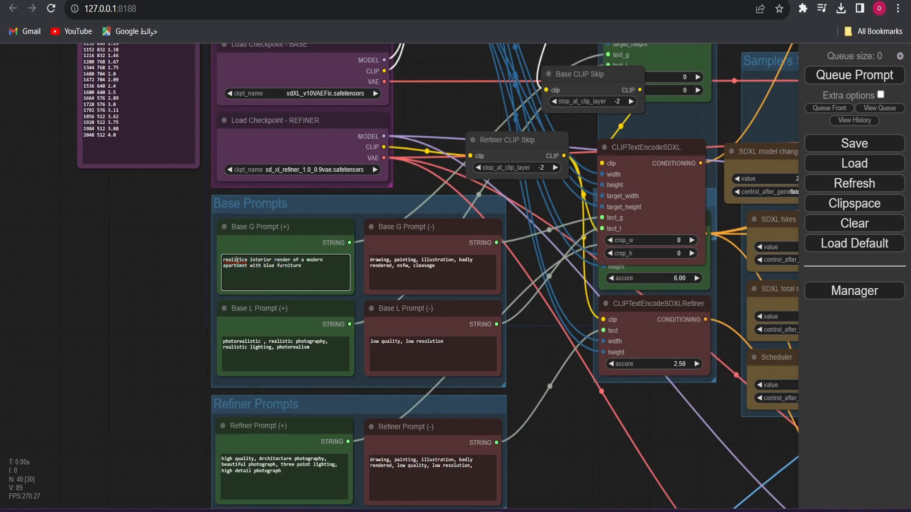
double_click(235, 260)
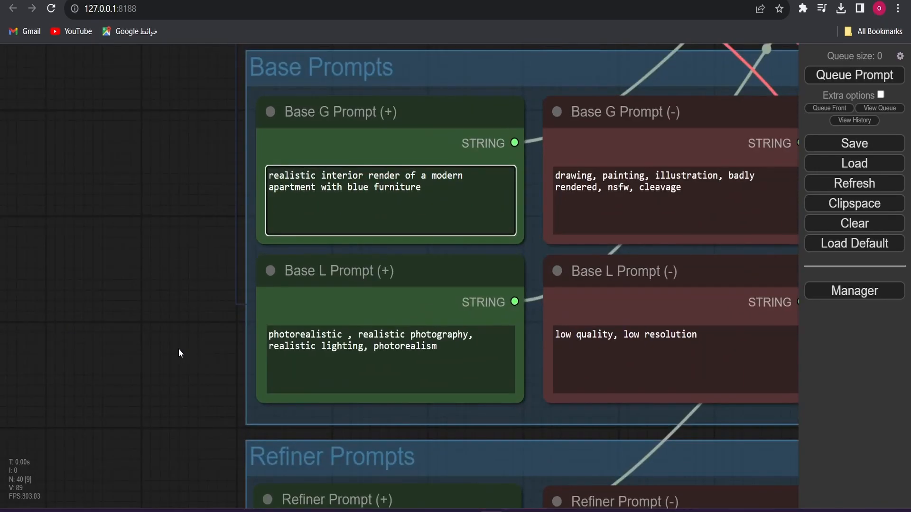
Append ', unreal engine render, blender render, high quality render' after 'photography' in the Base L prompt
double_click(447, 335)
type("ender")
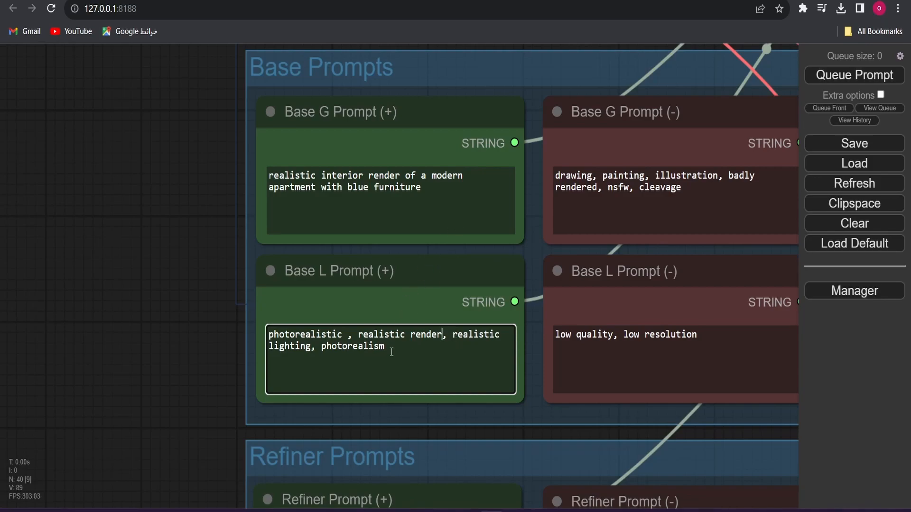
type(",")
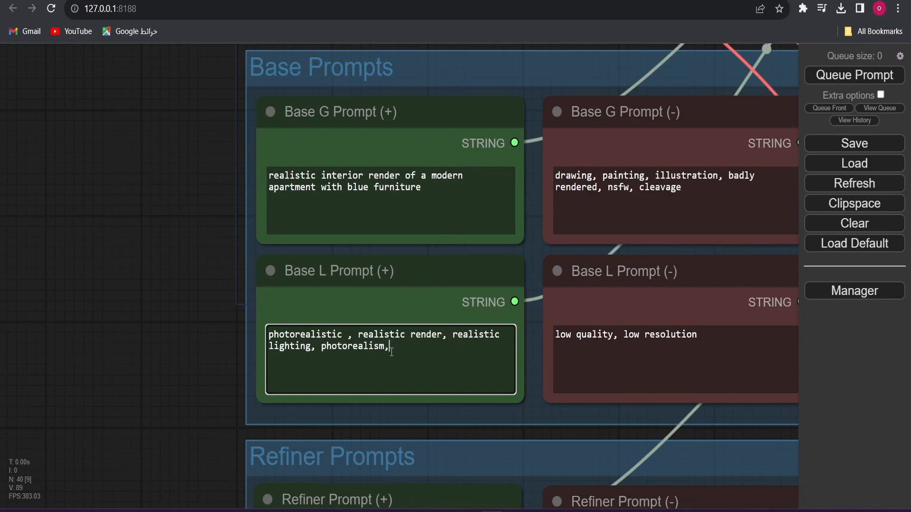
type("unrea")
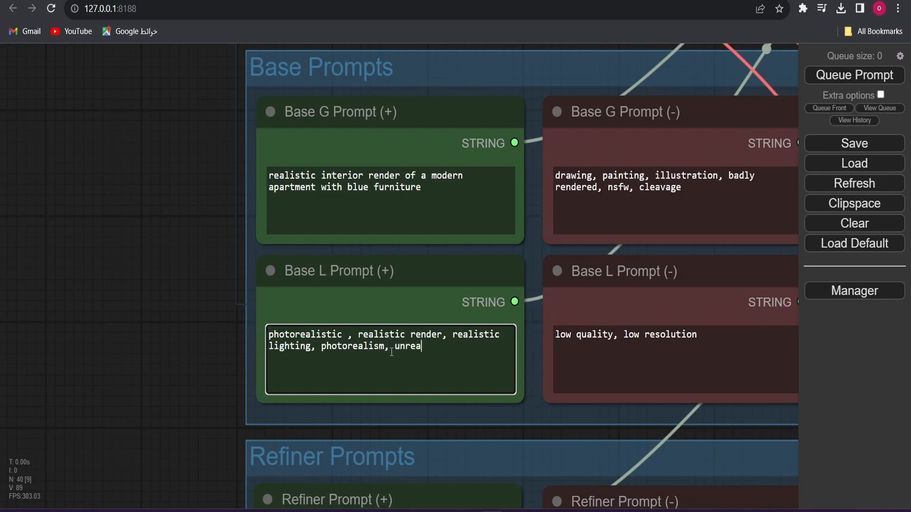
type("engine")
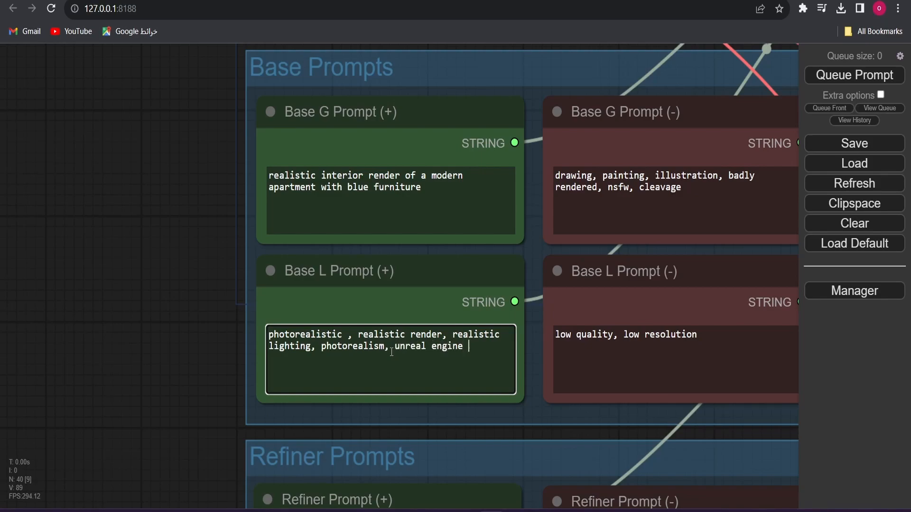
type("render,")
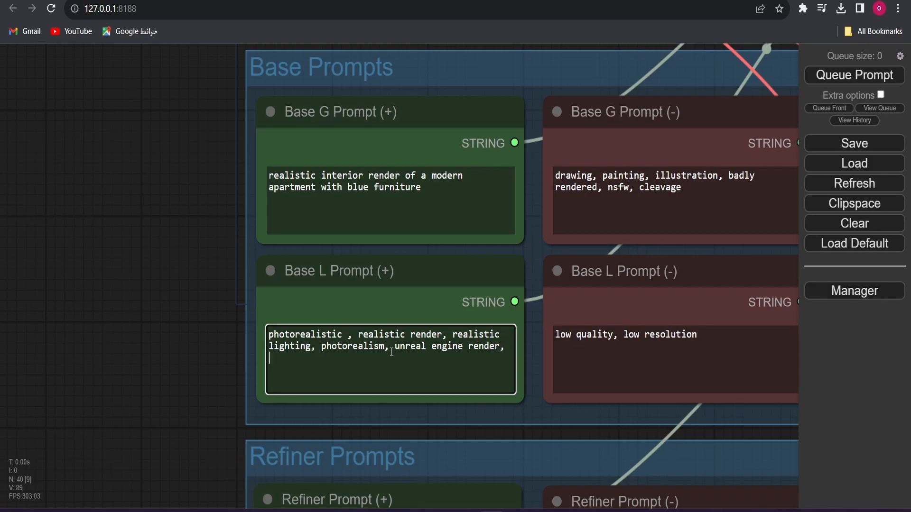
type("blender render, high")
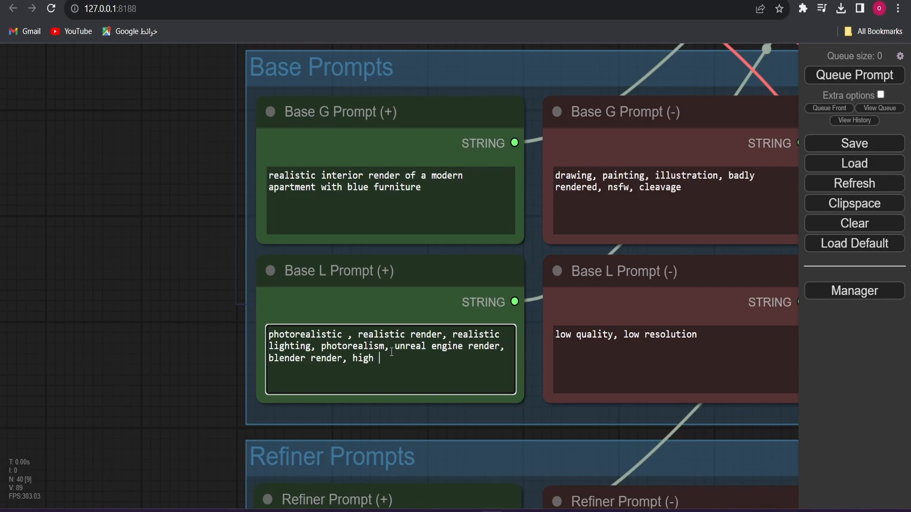
type("quality render")
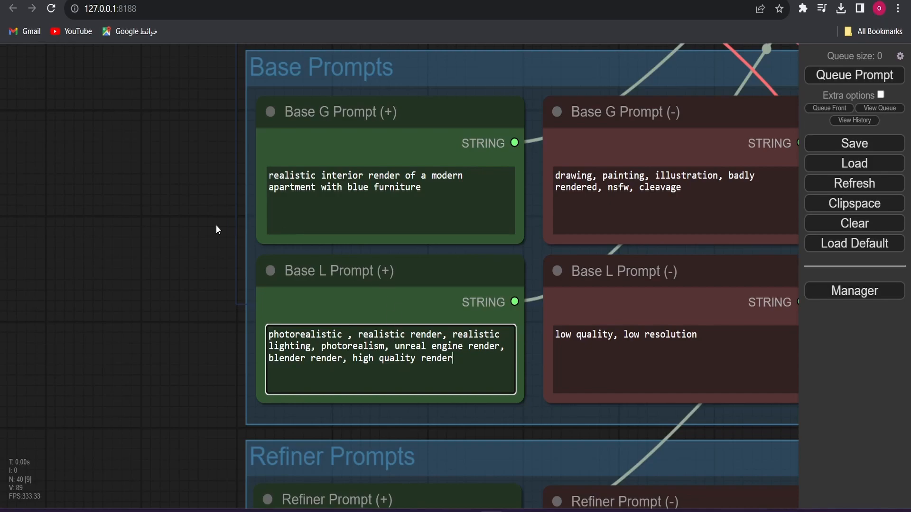
scroll("down", 3)
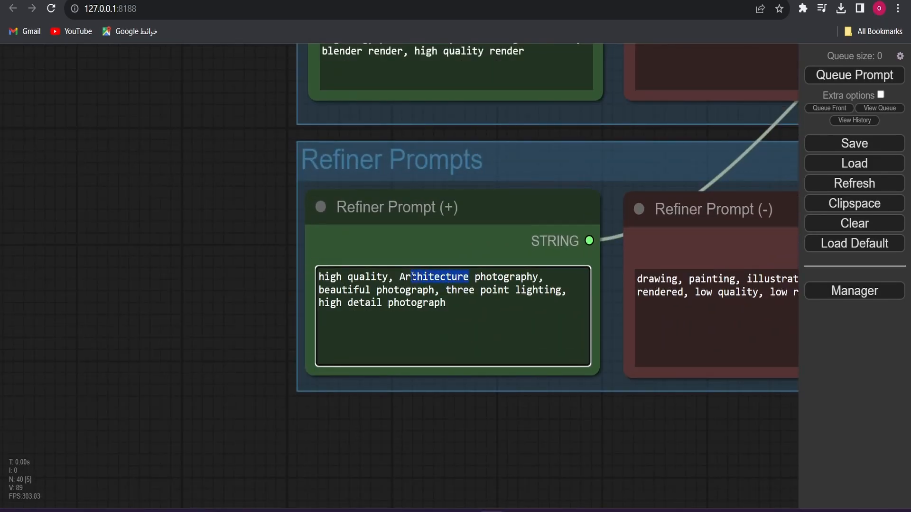
Replace 'Architecture photography' with 'interior render' in the Refiner prompt
type("int")
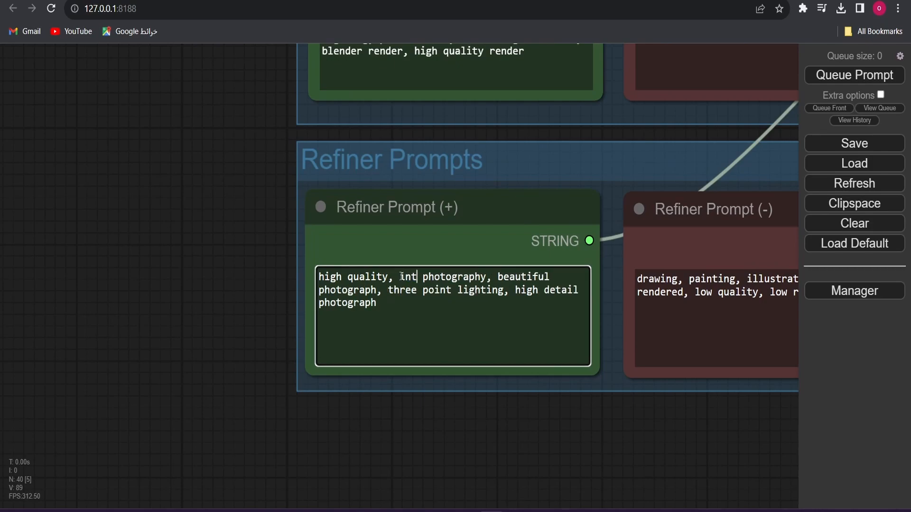
type("er")
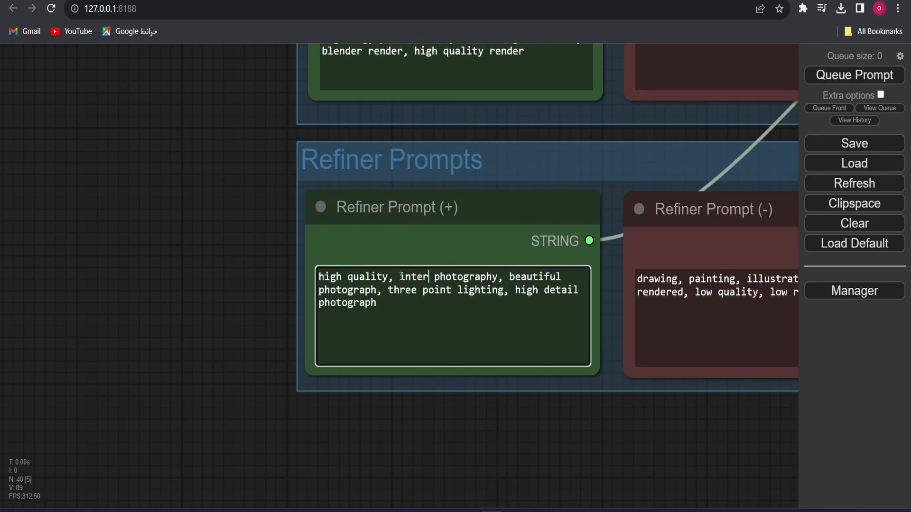
type("ior")
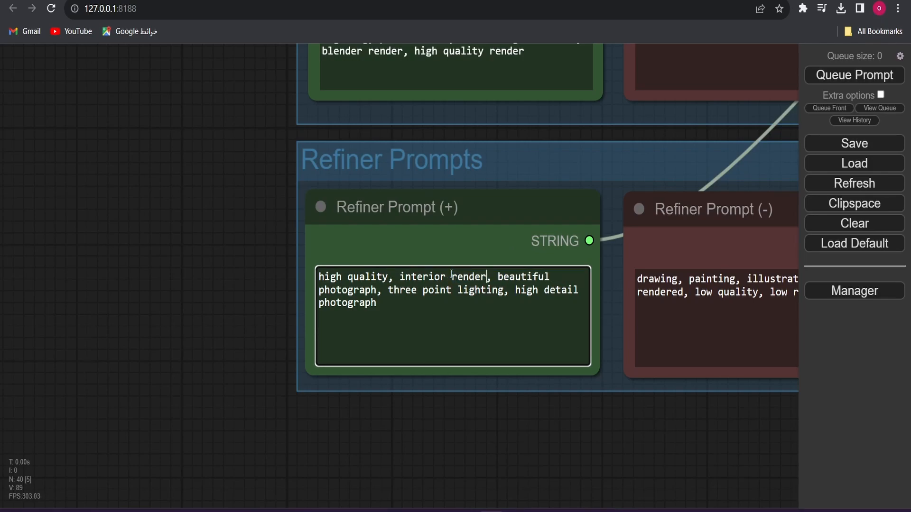
Replace 'three point lighting' with 'realistic lighting' and end the Refiner prompt with 'high detail render'
double_click(356, 290)
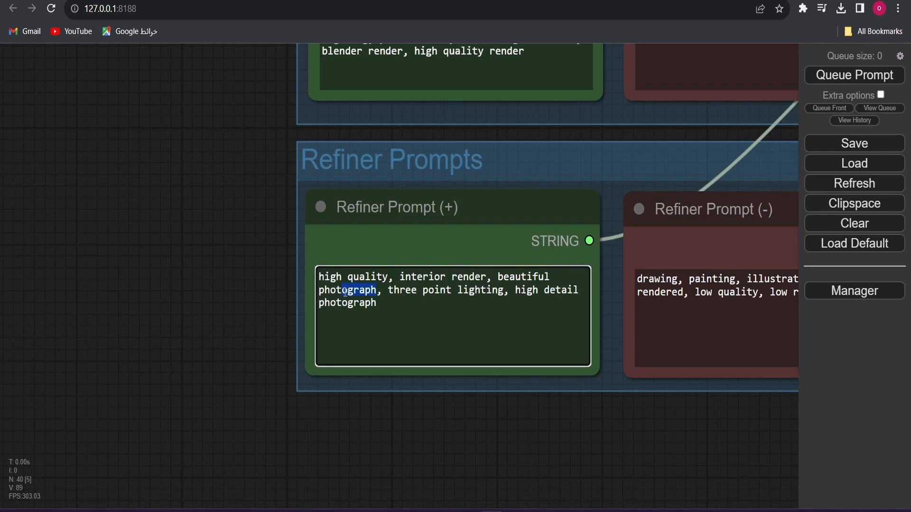
double_click(444, 290)
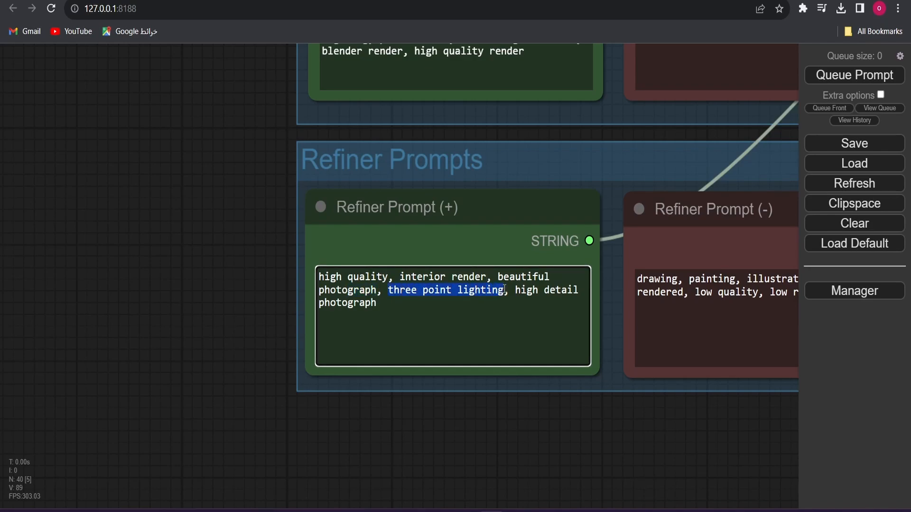
type("realistic")
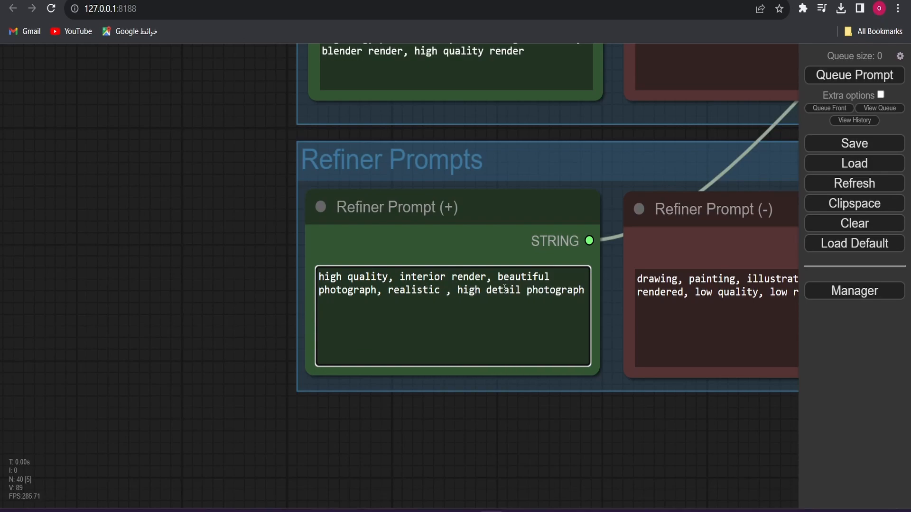
type(";")
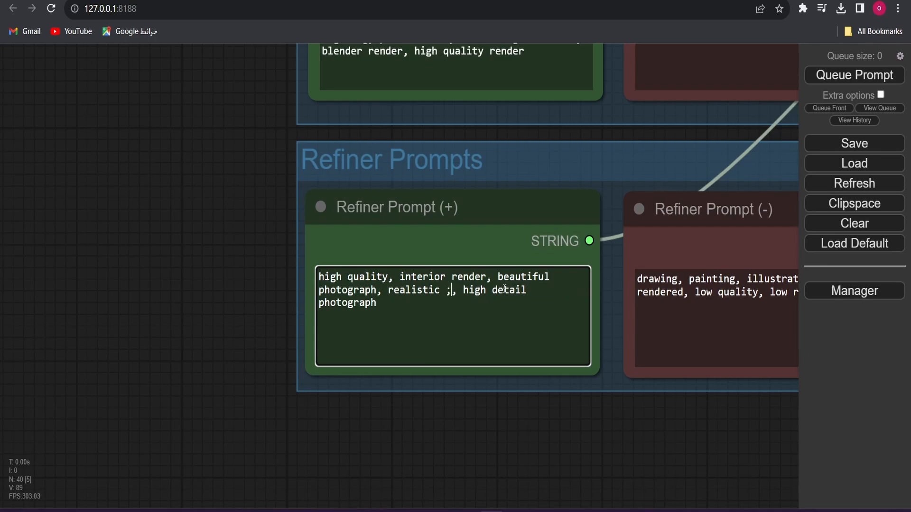
type("lighting")
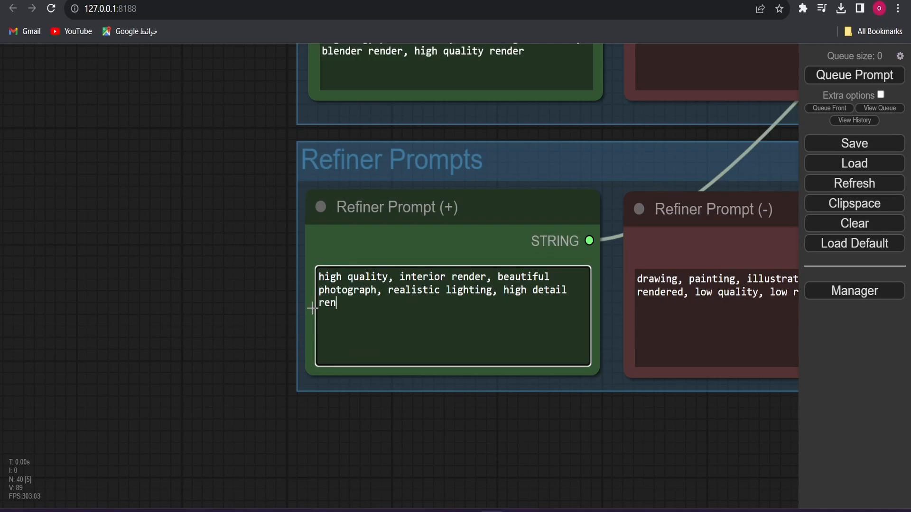
type("der")
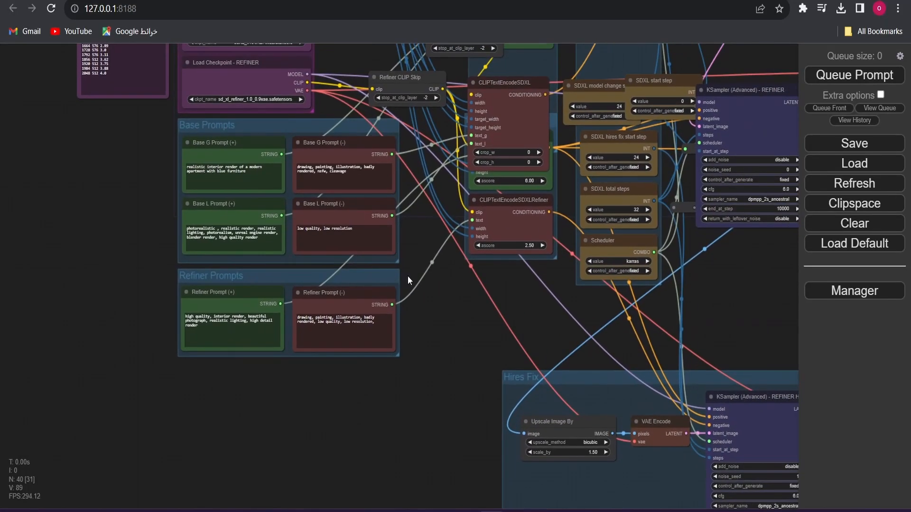
left_click_drag(407, 281, 487, 291)
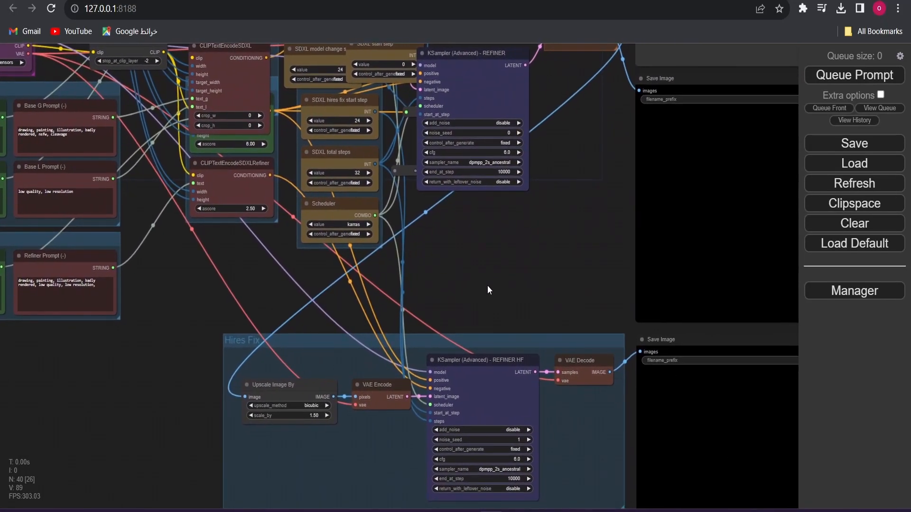
mouse_move(472, 274)
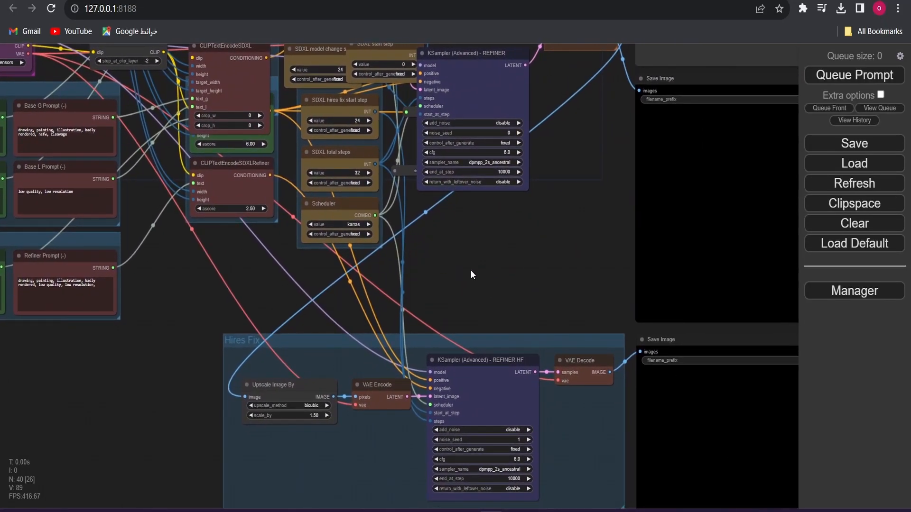
left_click_drag(471, 273, 534, 290)
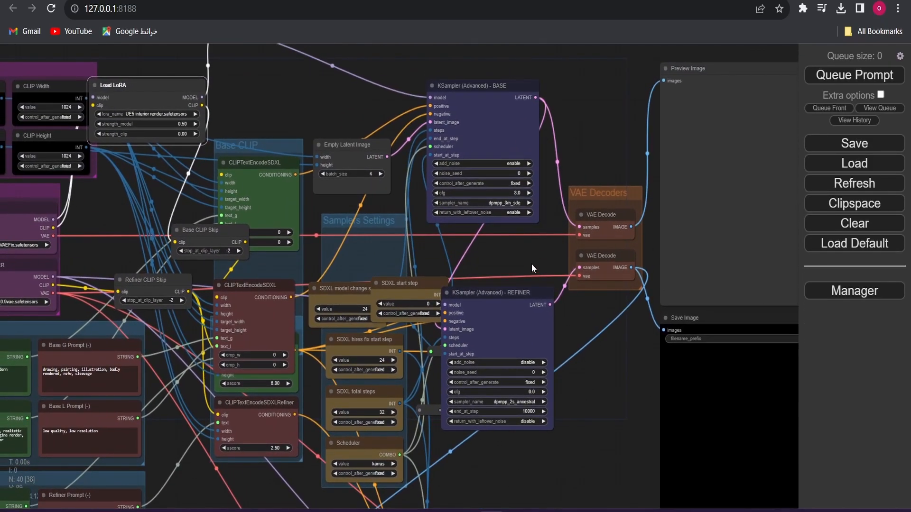
mouse_move(504, 260)
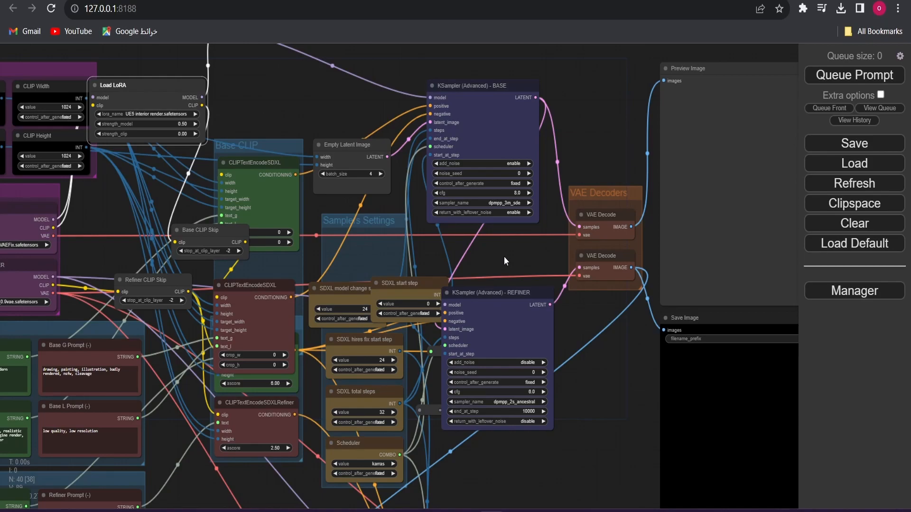
left_click_drag(504, 261, 563, 282)
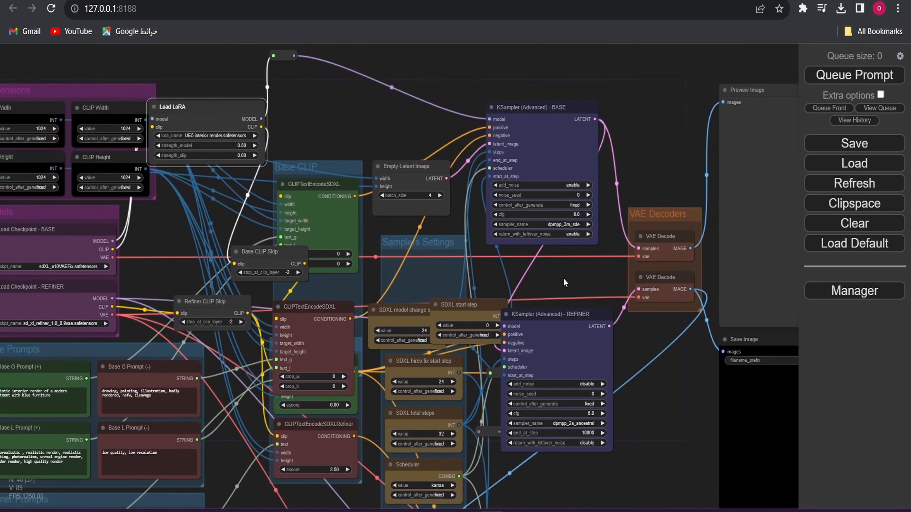
mouse_move(537, 268)
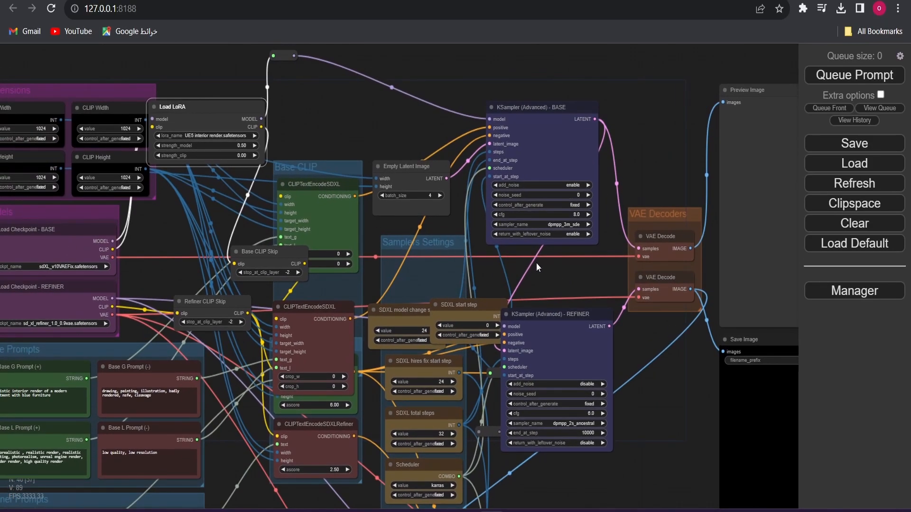
Queue one generation job, then start editing the Load LoRA strength_model value (0.5)
left_click(853, 75)
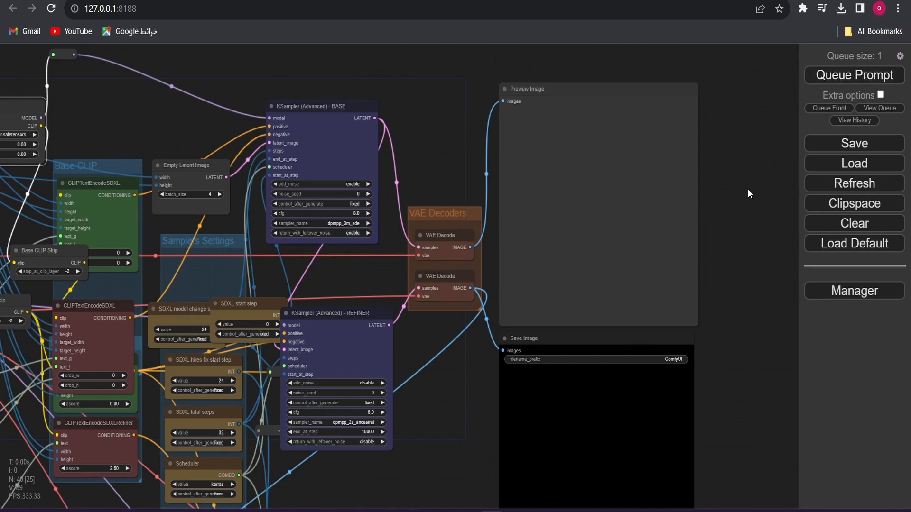
double_click(23, 144)
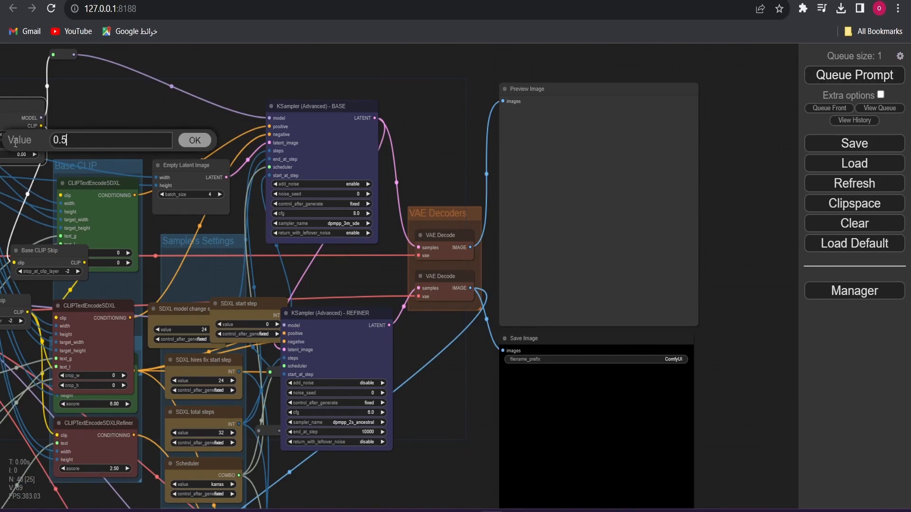